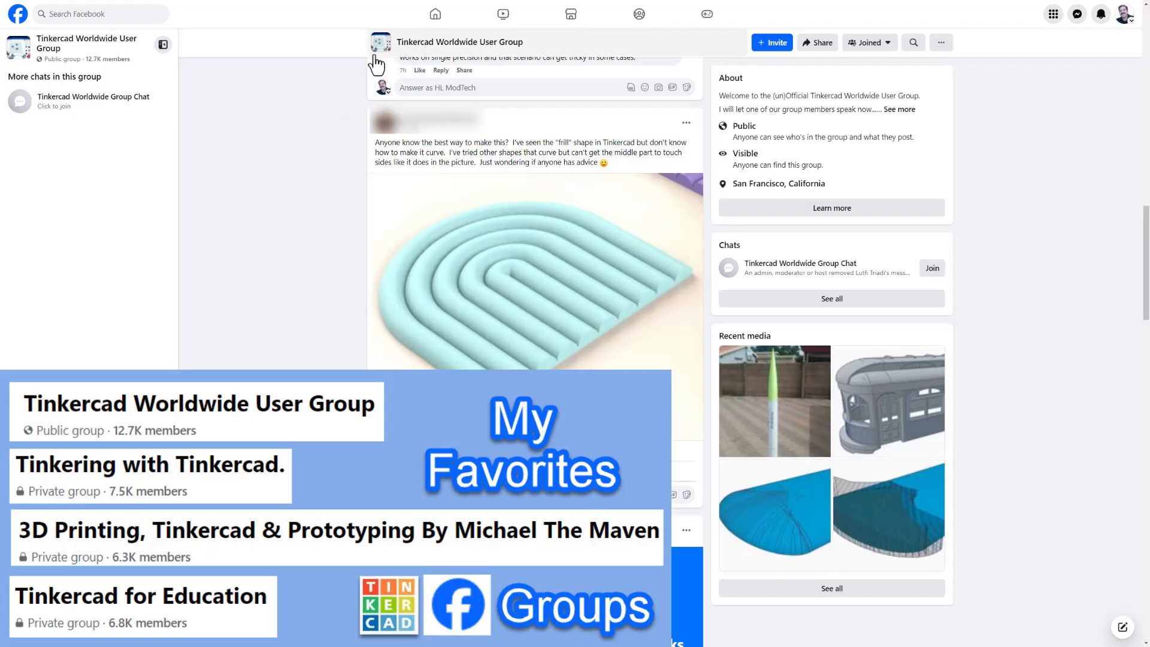
mouse_move(345, 124)
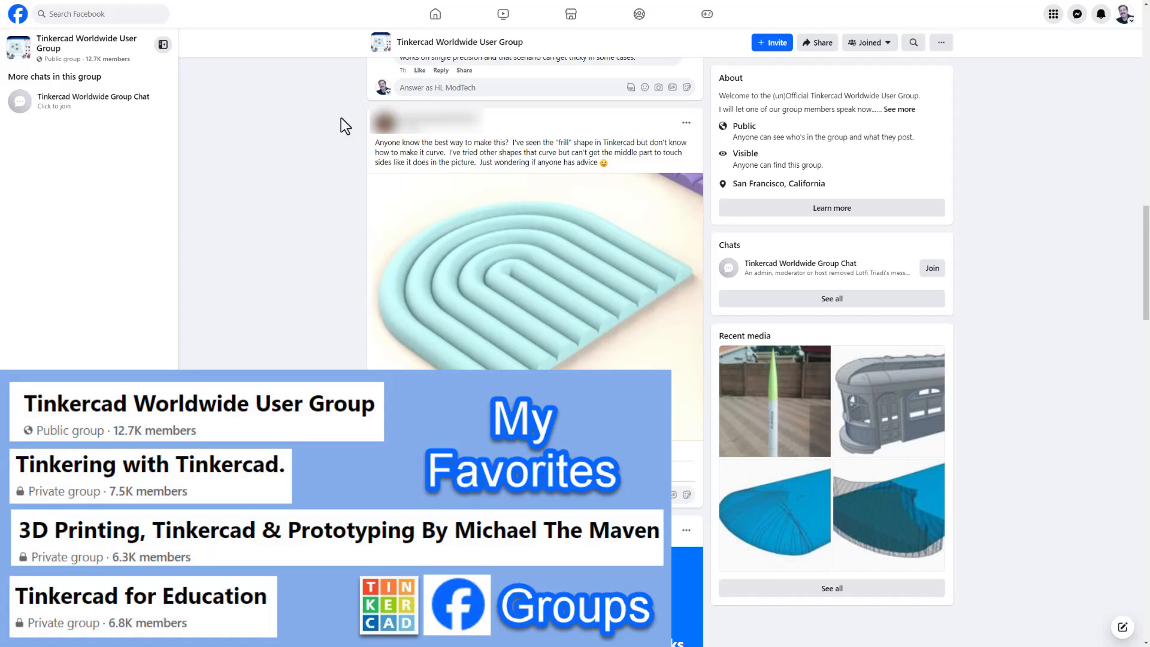
mouse_move(420, 259)
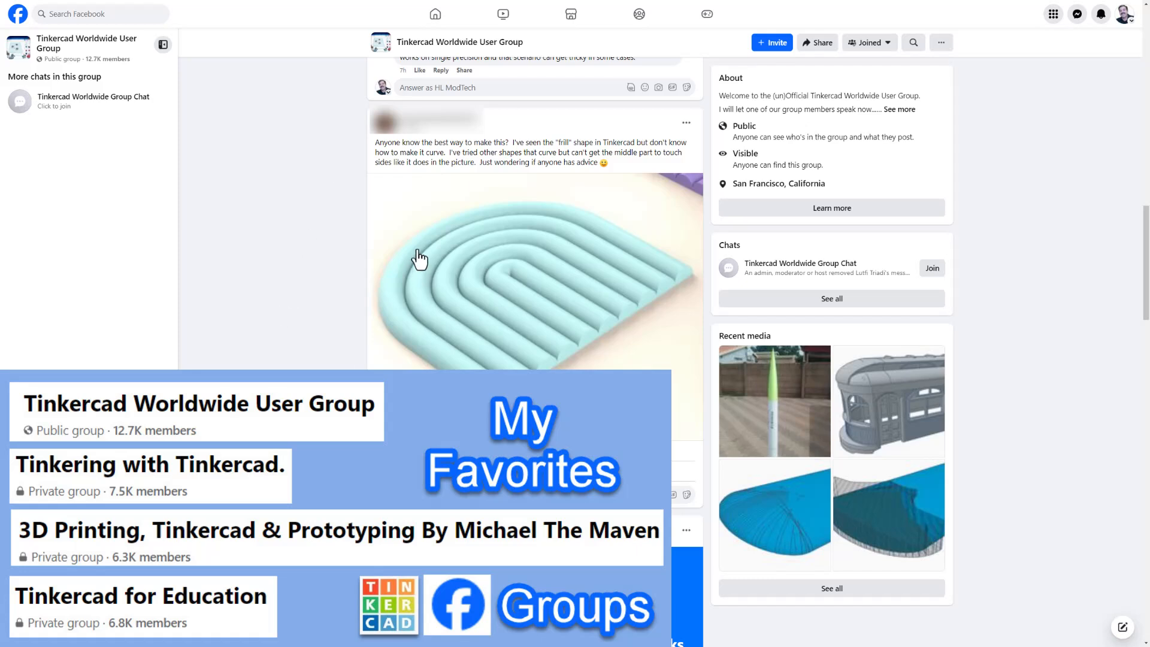
mouse_move(570, 339)
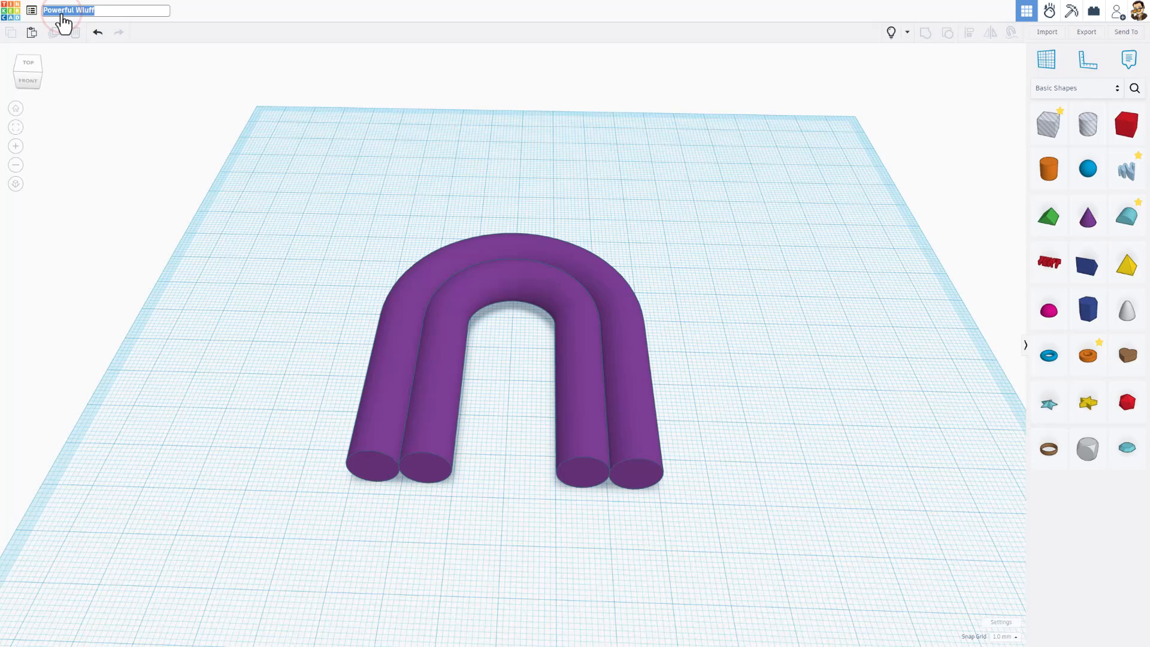
Rename the design title to 'nested arches'.
text(nested ar)
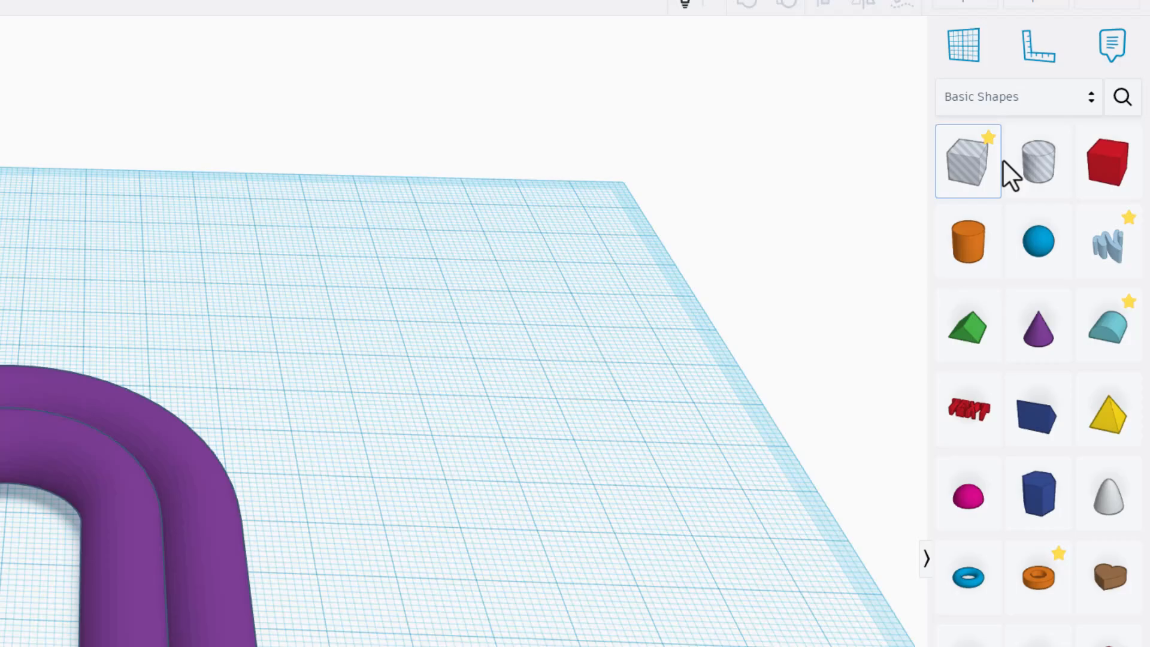
Search community shapes for 'bent' and add a 90-degree Bent Pipe beside the arches.
text(bent)
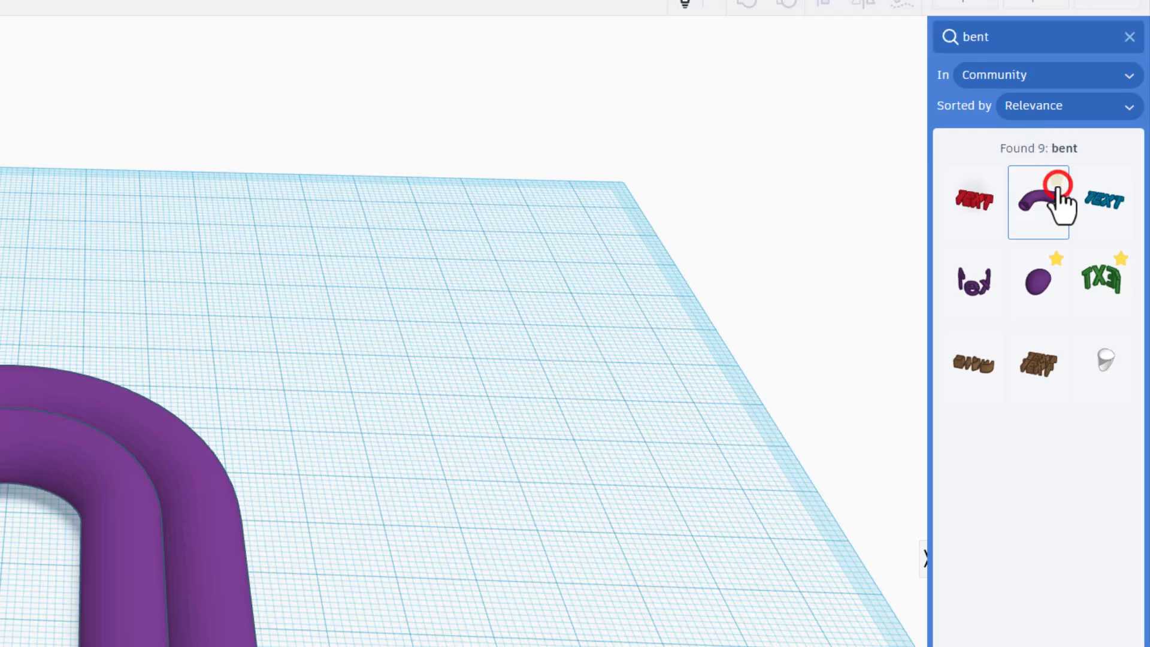
mouse_move(1037, 235)
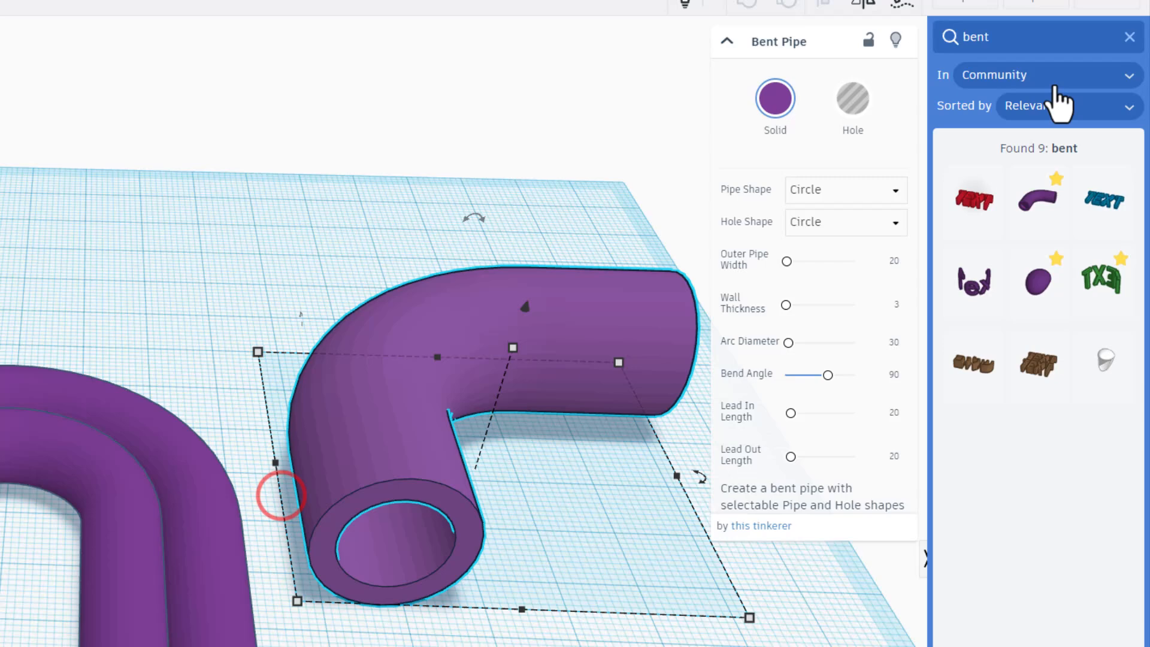
click(1130, 38)
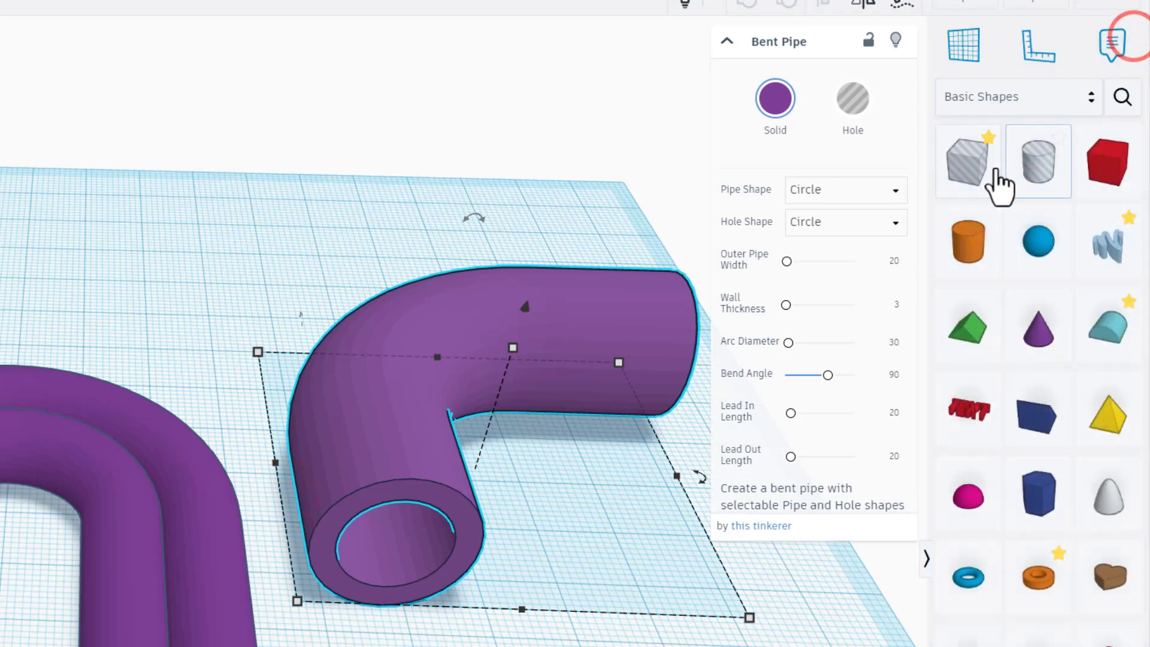
click(1016, 96)
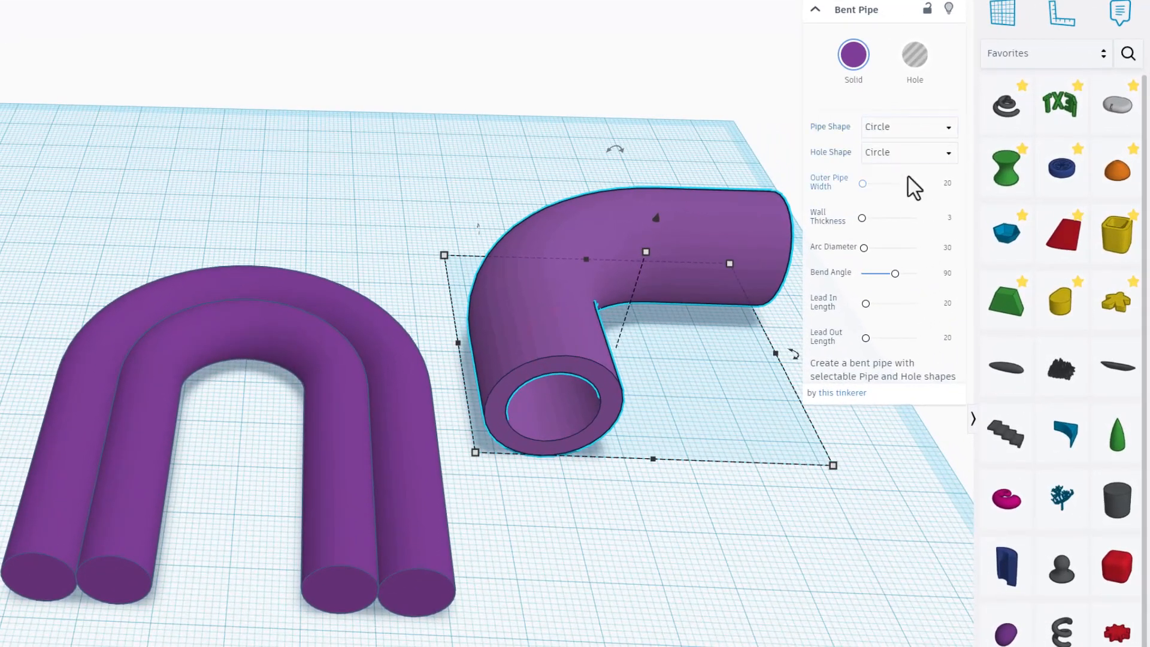
mouse_move(712, 370)
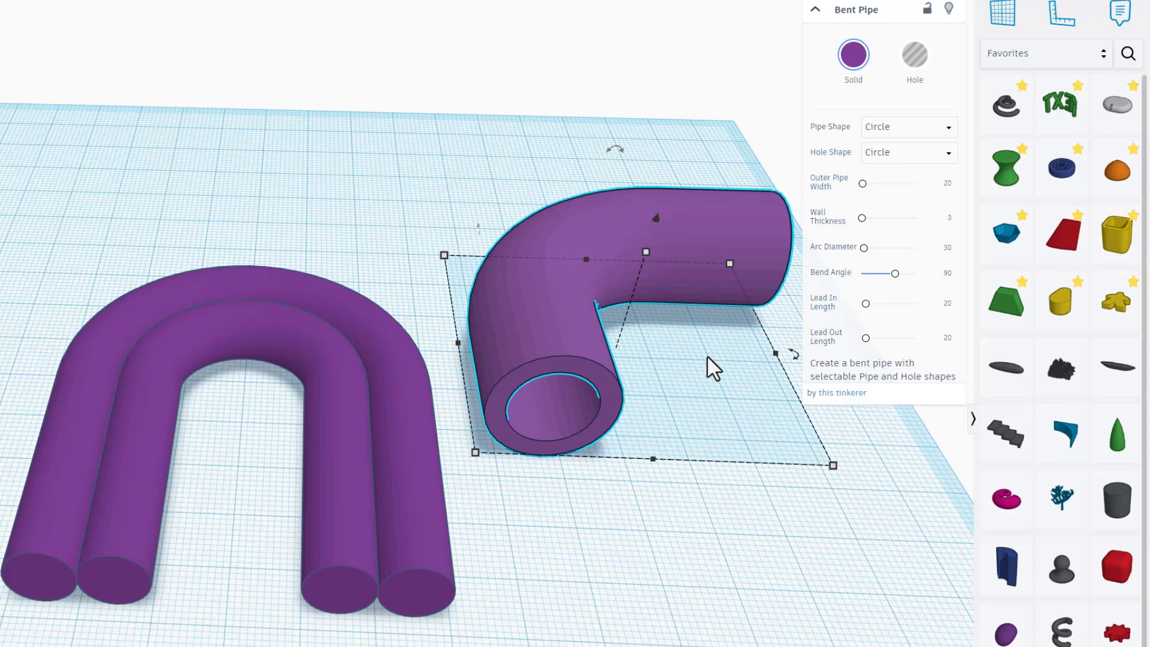
mouse_move(667, 477)
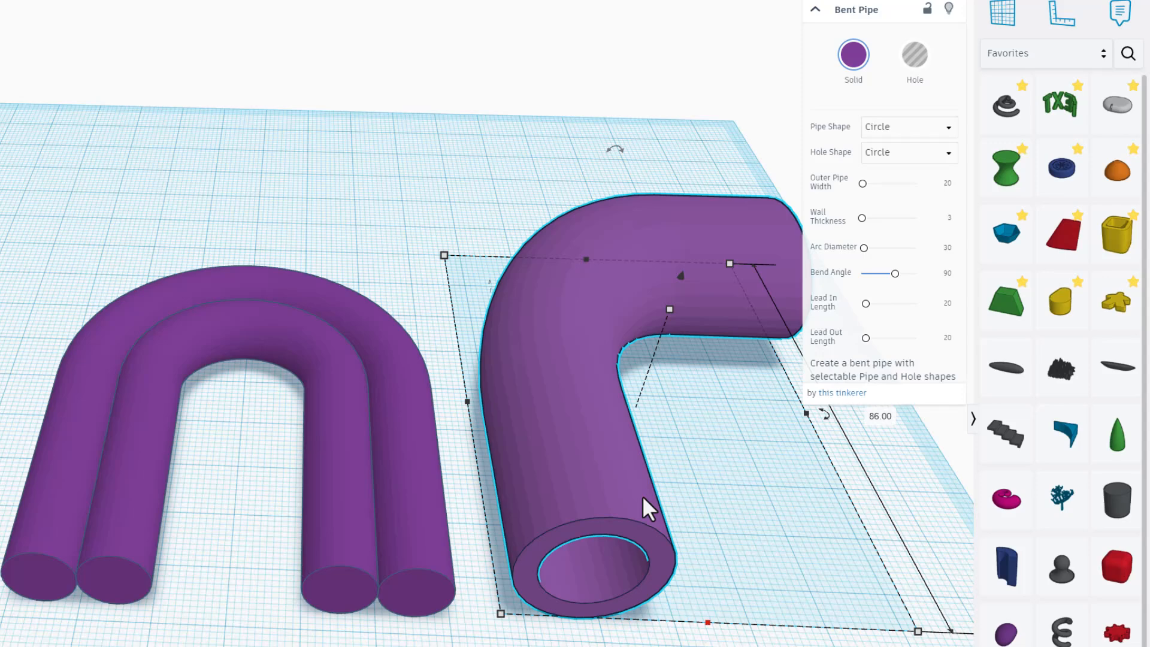
mouse_move(712, 387)
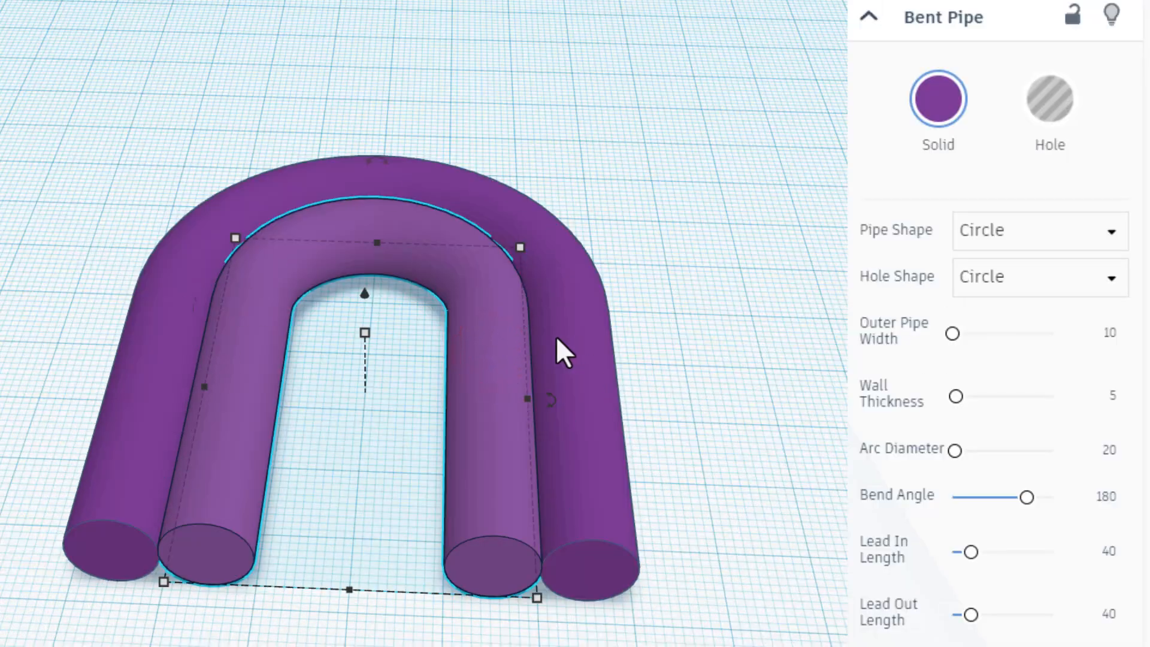
mouse_move(1116, 371)
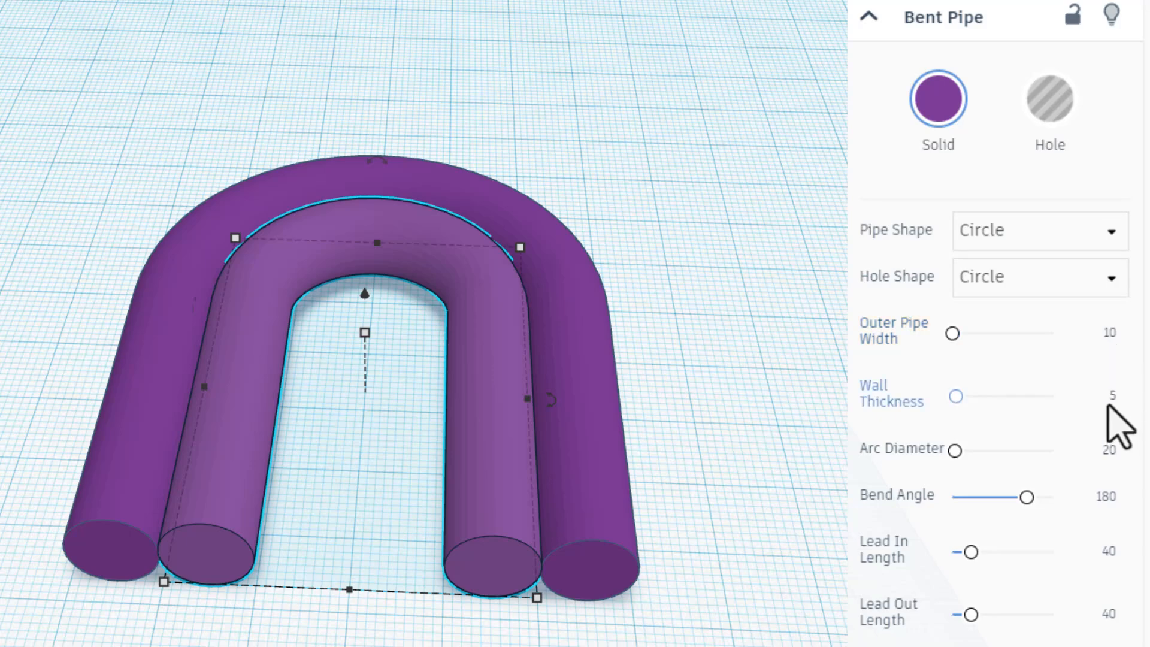
mouse_move(435, 577)
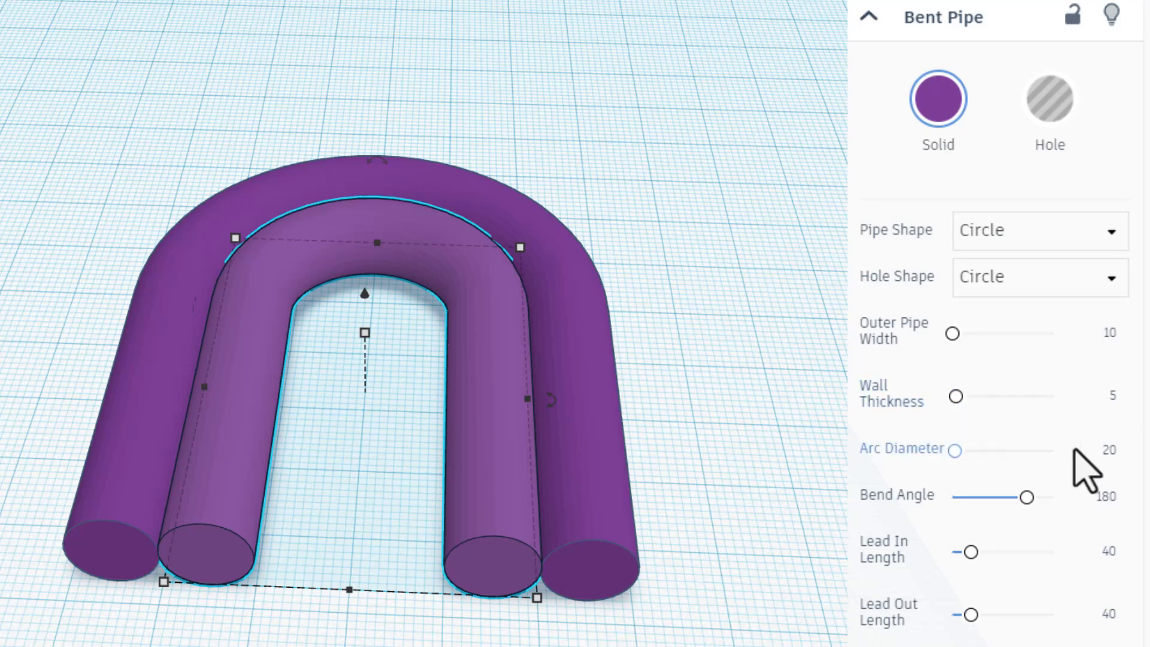
mouse_move(224, 272)
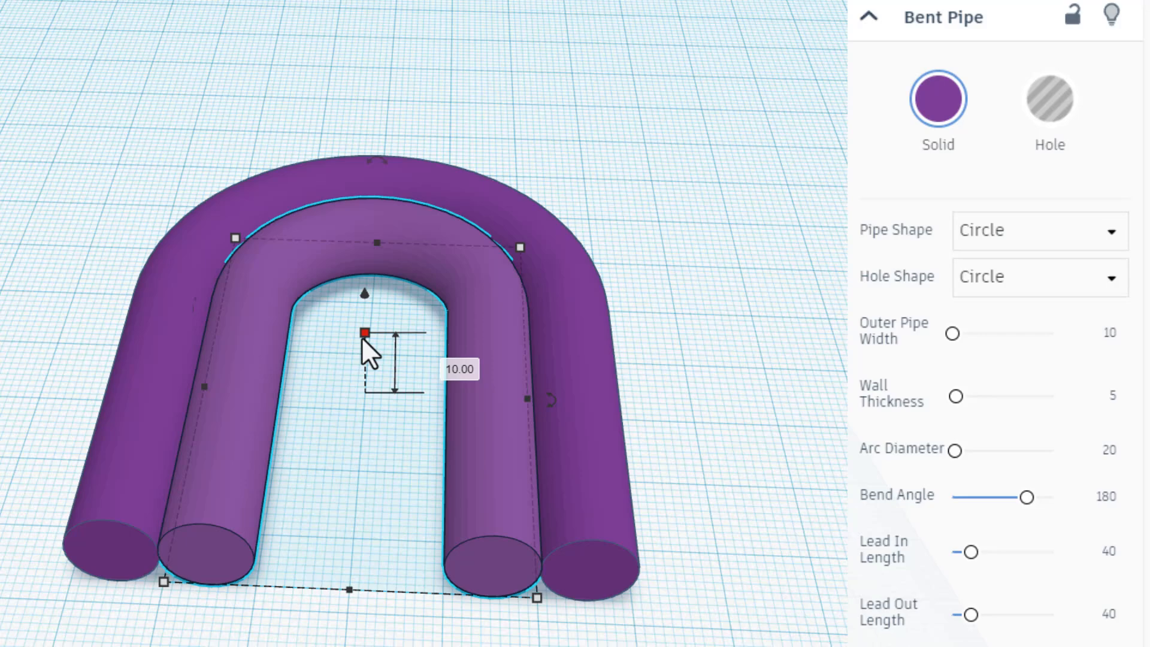
mouse_move(388, 587)
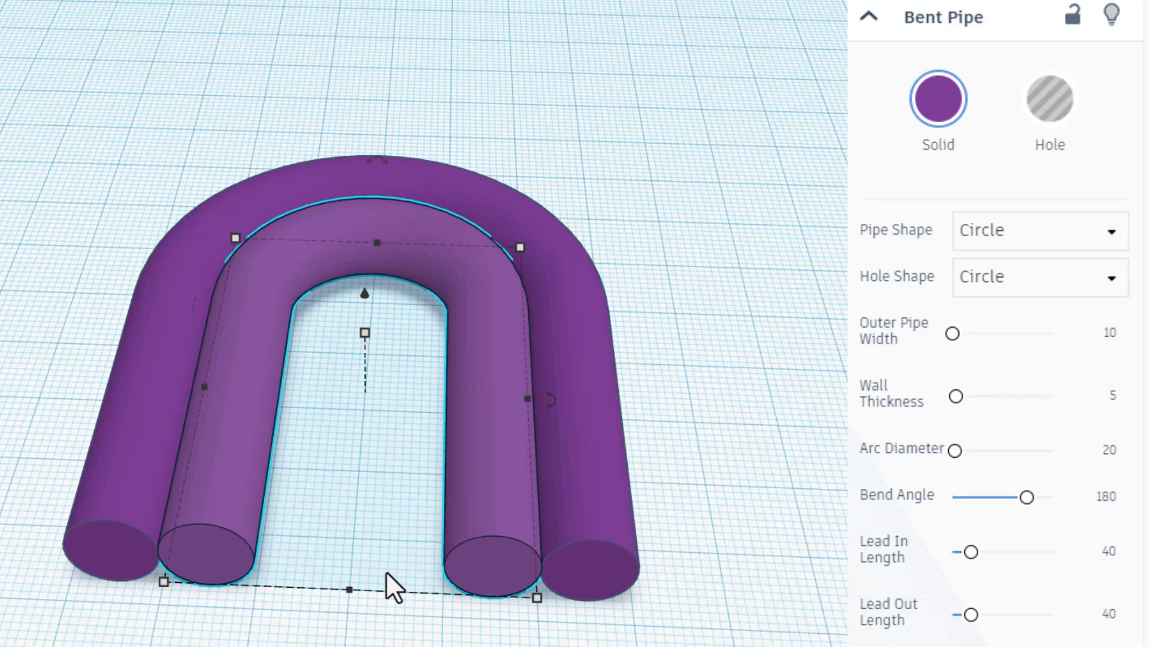
mouse_move(695, 345)
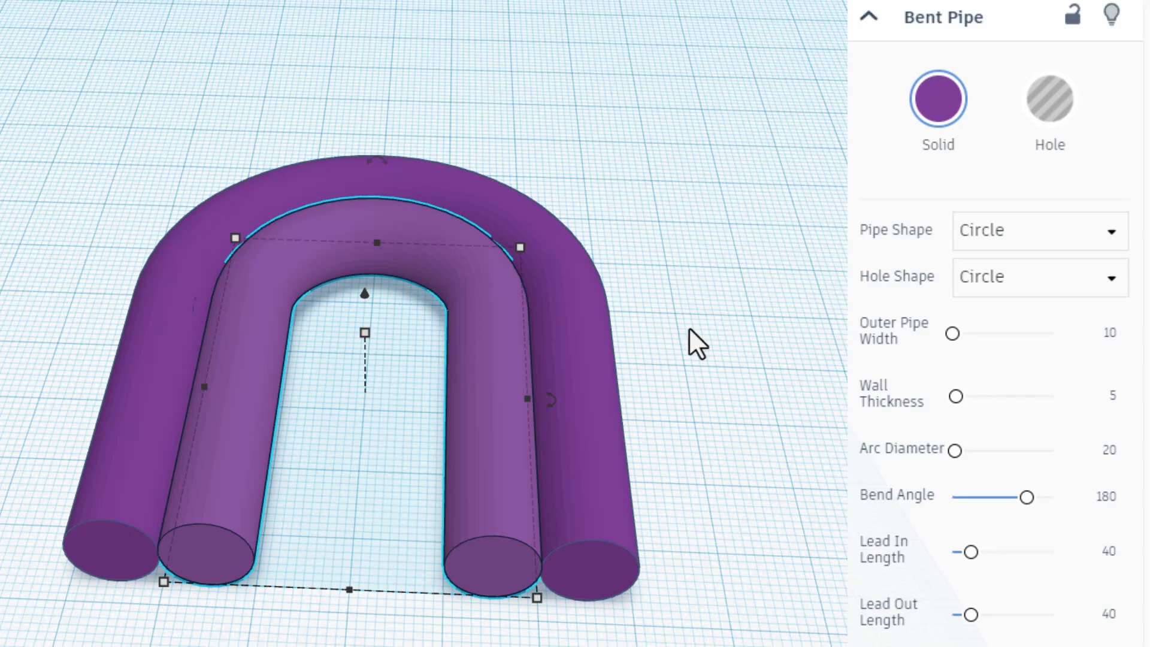
mouse_move(495, 418)
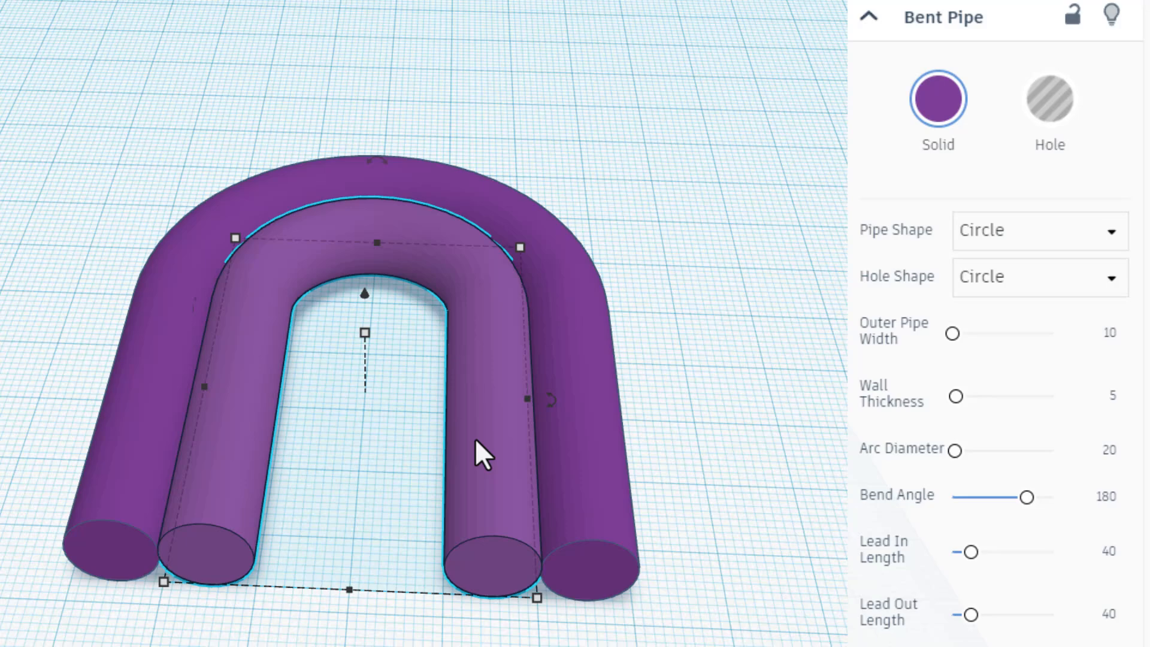
mouse_move(477, 460)
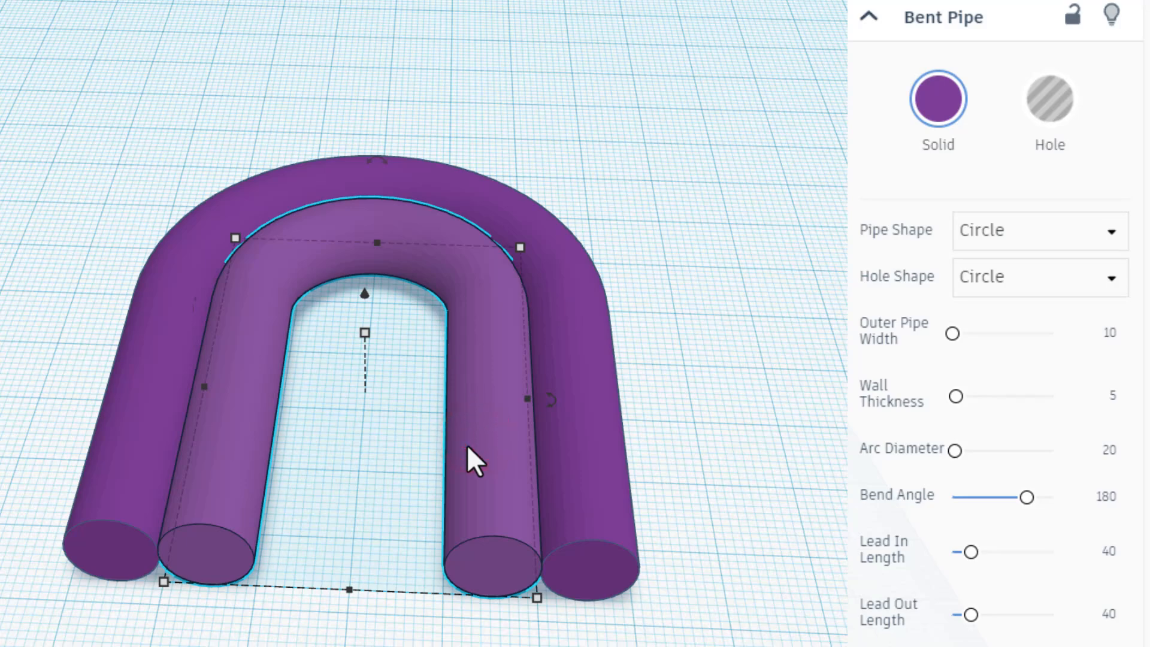
Remove the extra Bent Pipe so only the two nested arches remain.
key(ctrl+d)
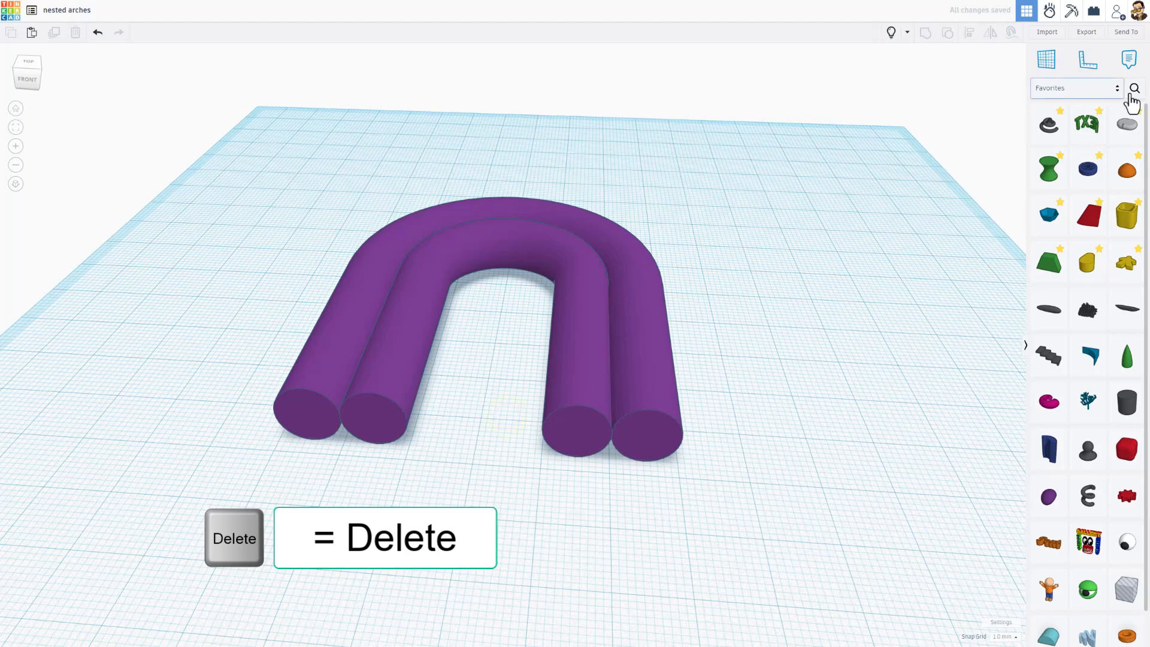
mouse_move(1135, 88)
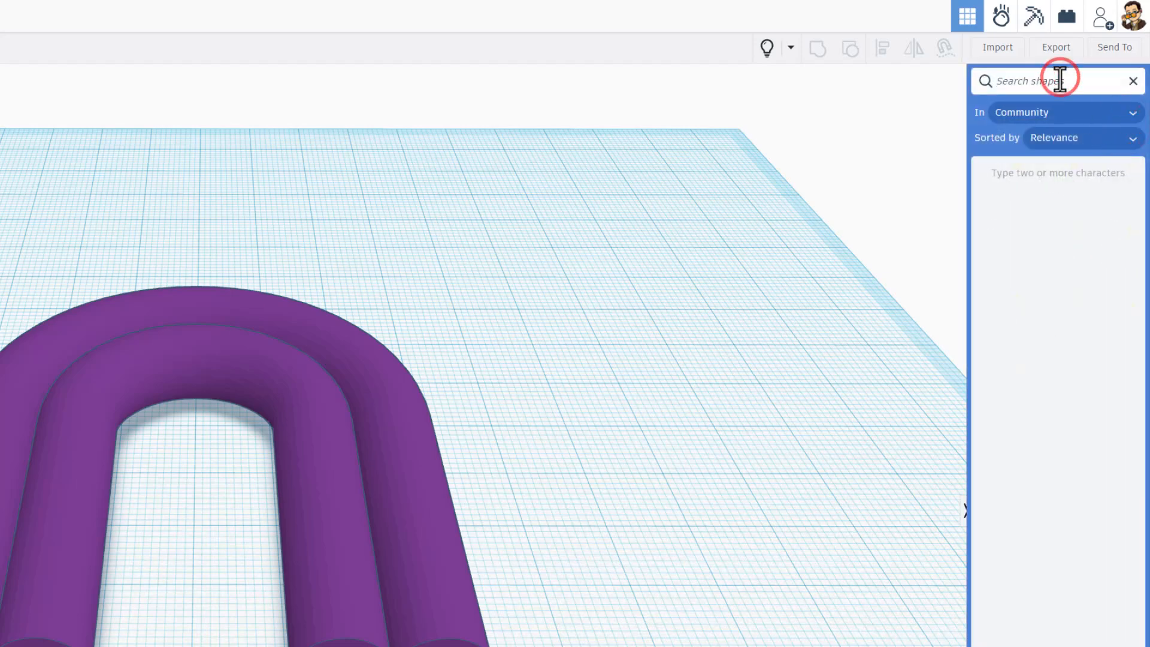
Add an HD Torus inside the inner arch with 64 torus sides, 32 tube sides and tube radius 5.
text(hd)
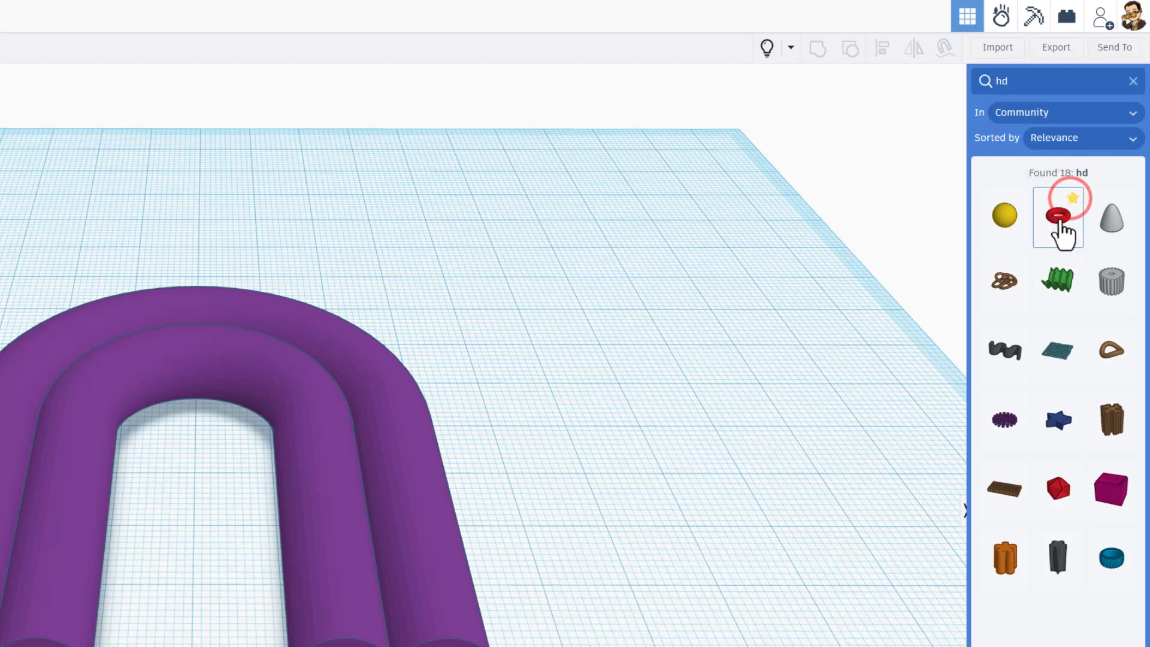
click(1059, 216)
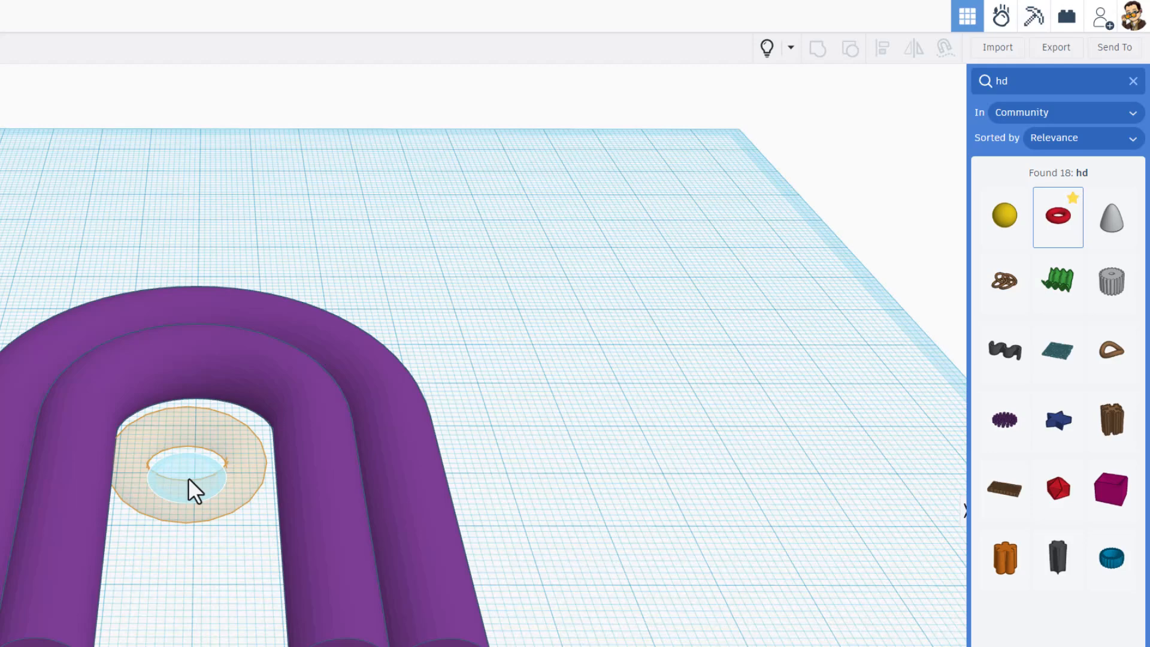
click(1057, 216)
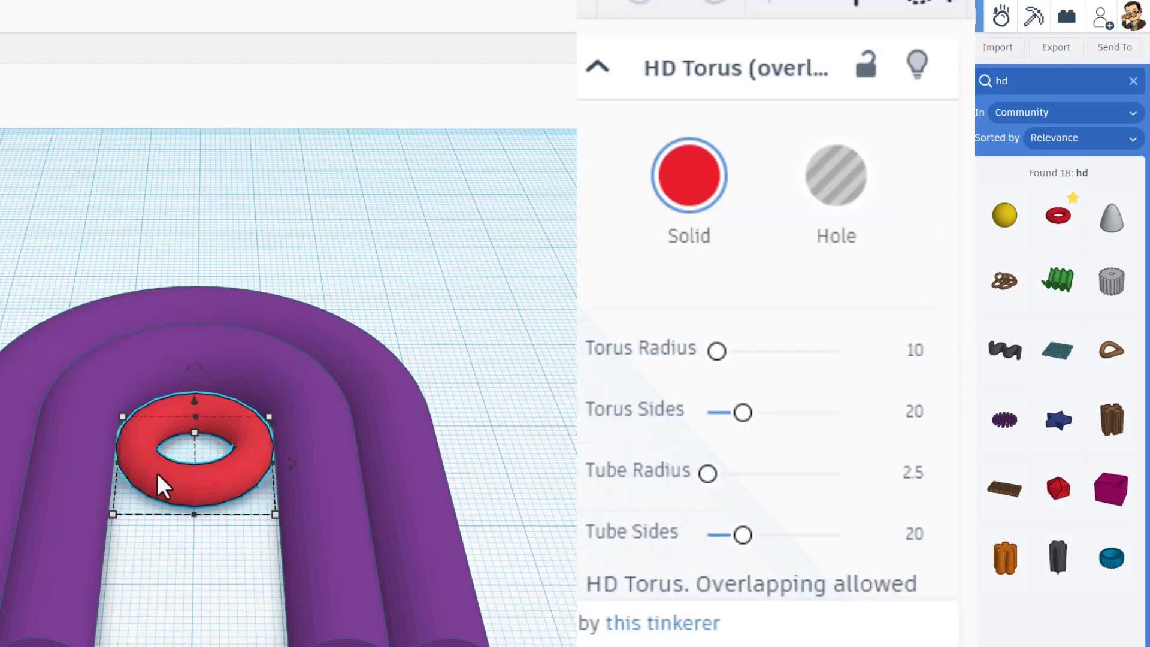
mouse_move(198, 408)
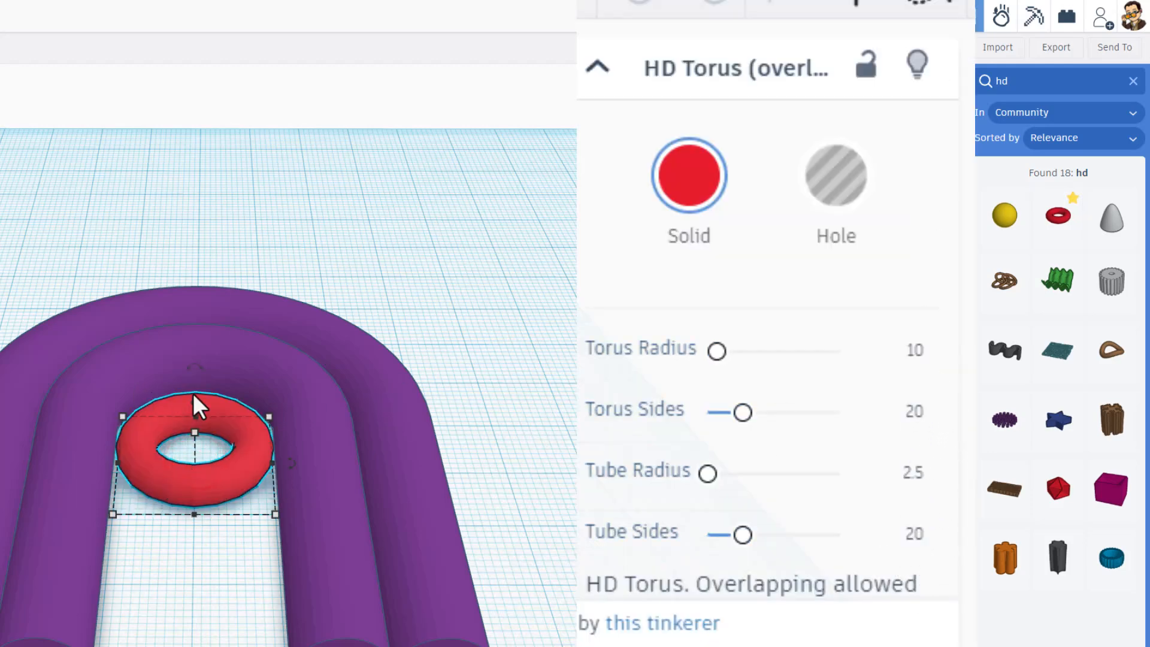
mouse_move(263, 452)
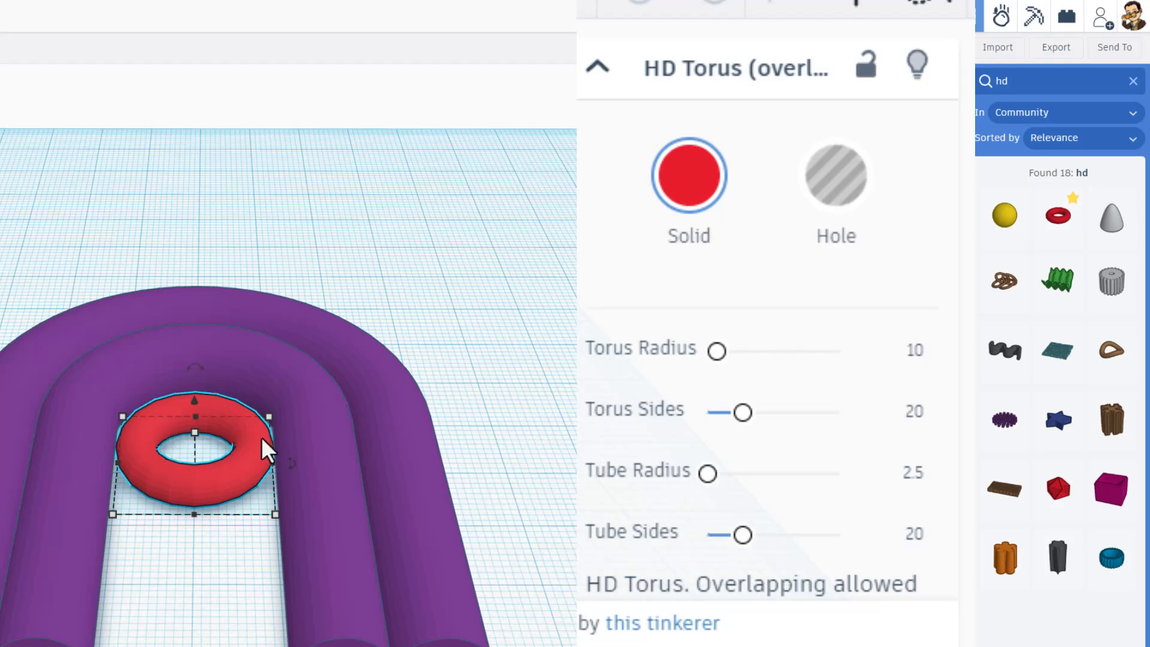
mouse_move(902, 466)
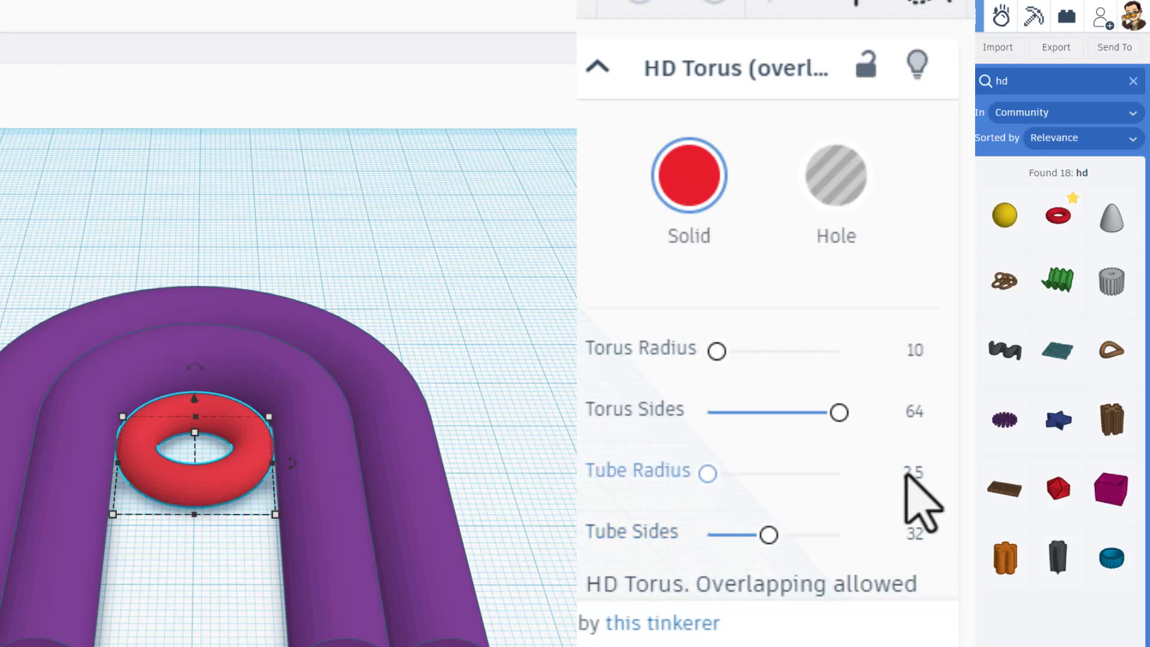
click(914, 471)
text(5)
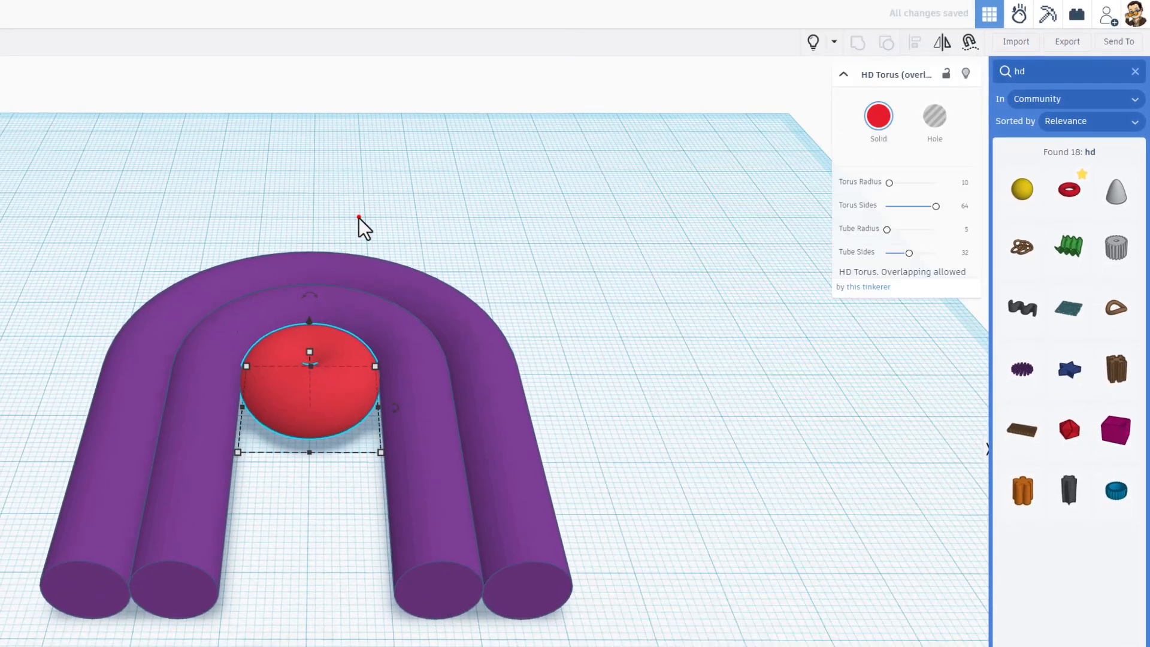
key(ctrl+a)
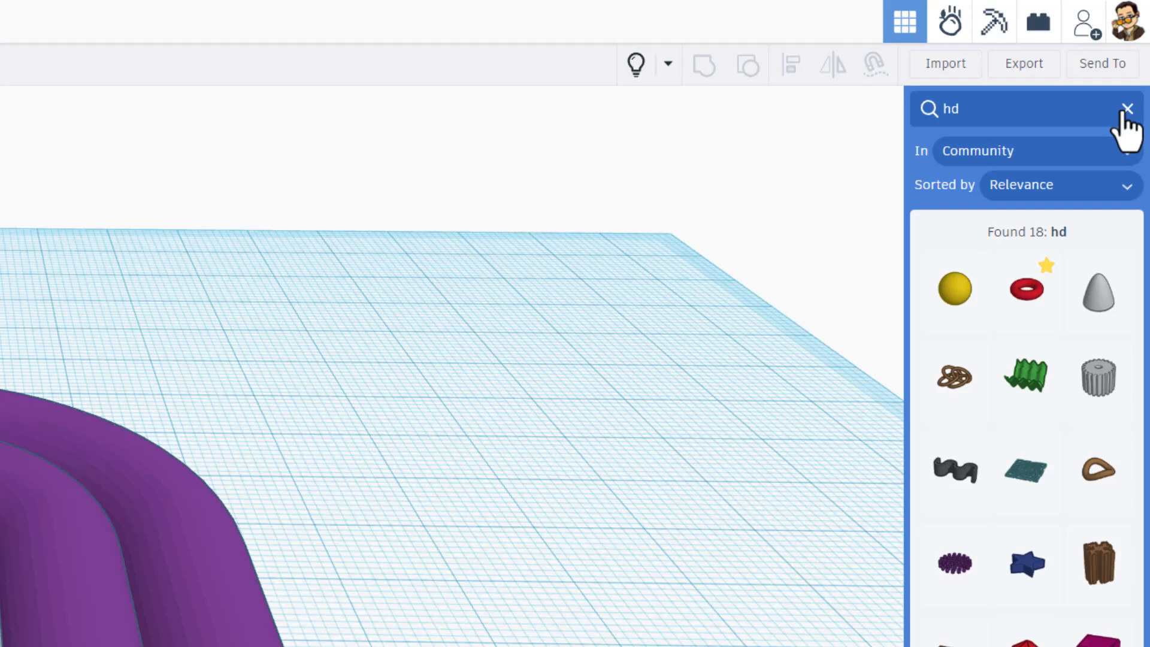
Place a Basic Shapes cylinder at the inner arch's right leg and raise its Sides for smoothness.
click(1128, 109)
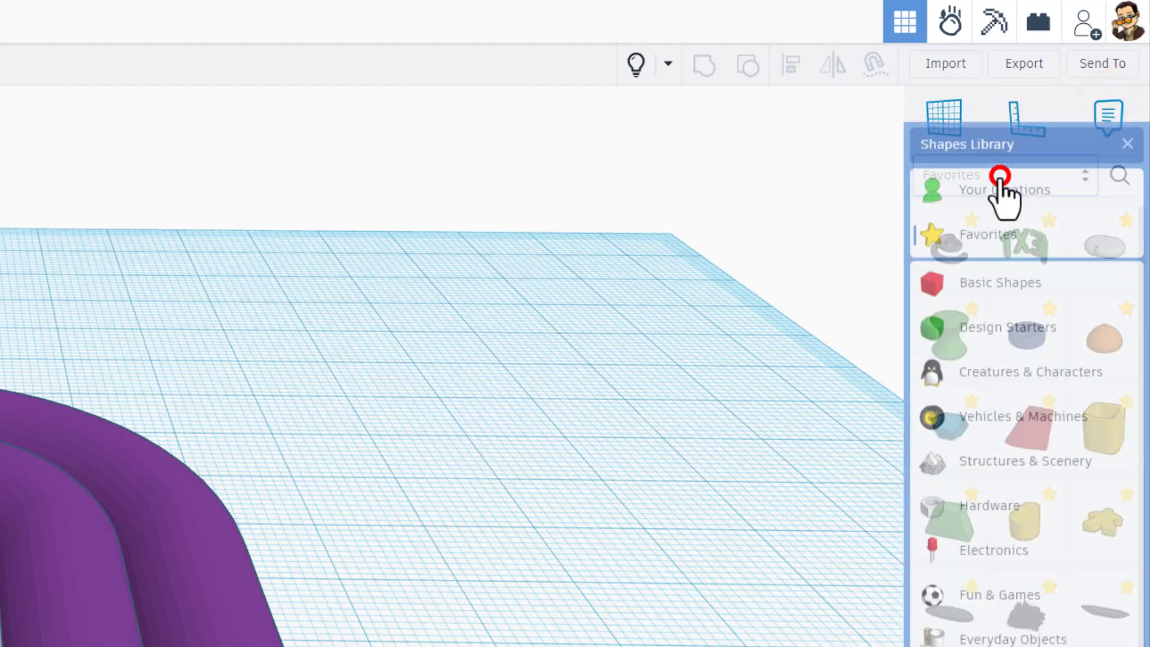
click(999, 281)
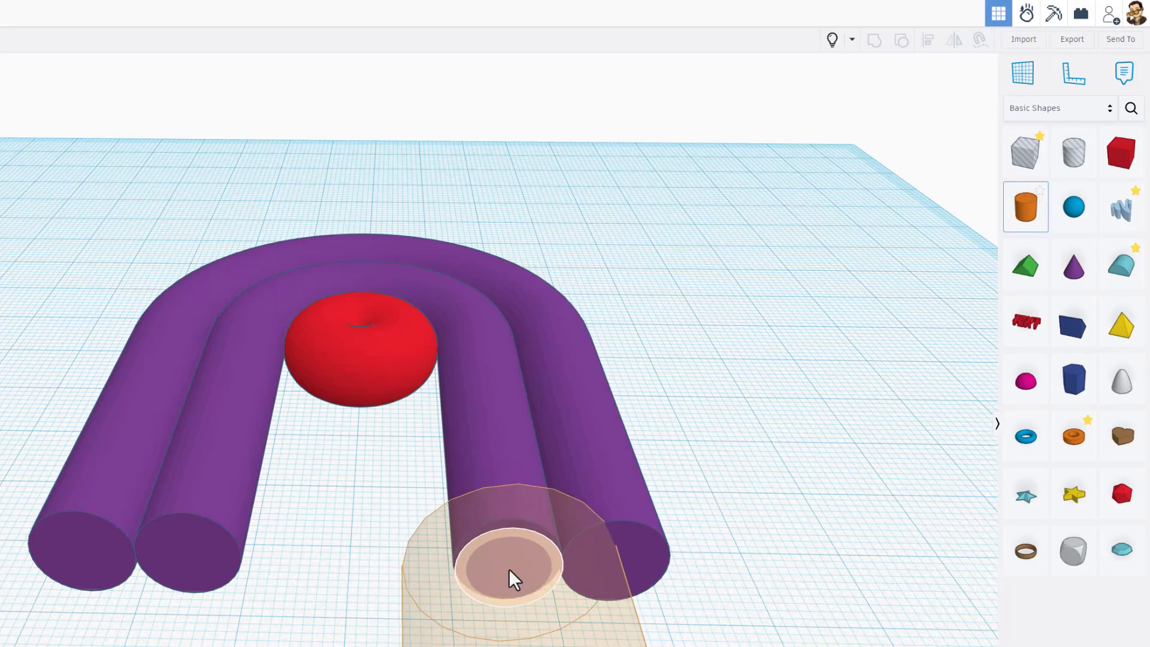
click(506, 573)
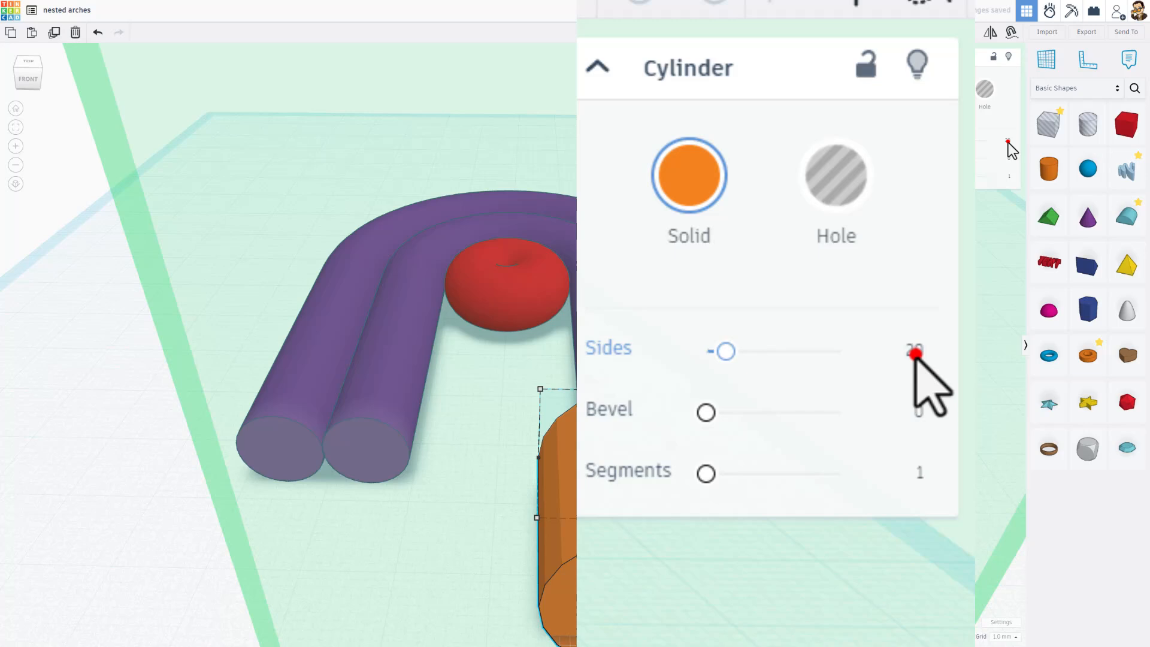
click(913, 351)
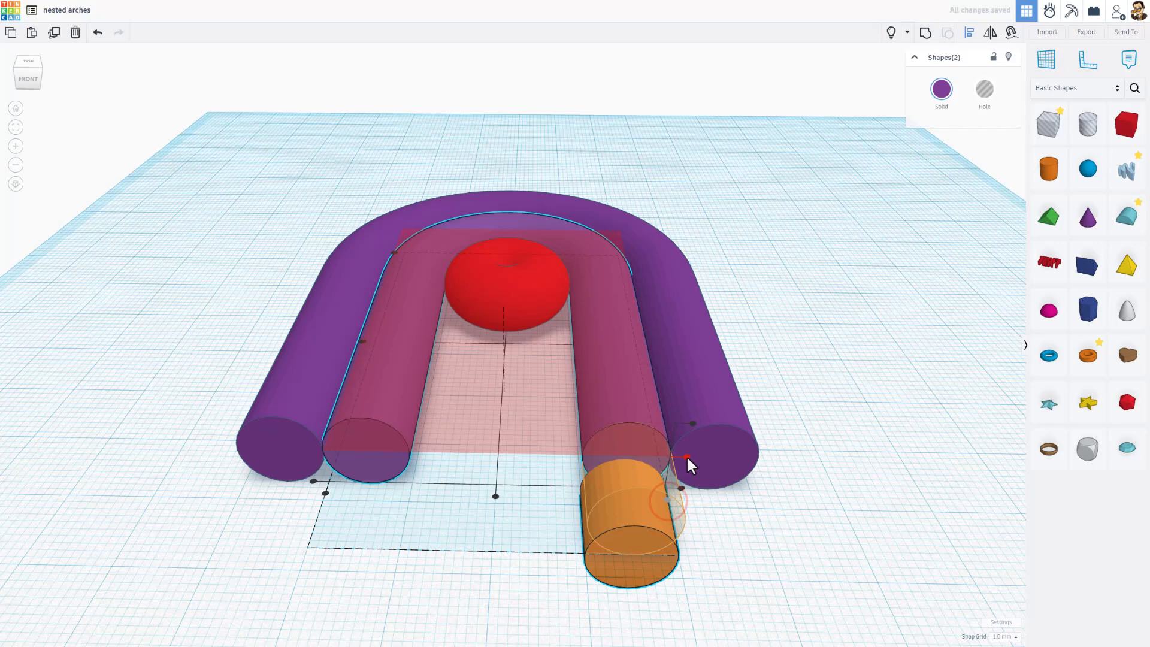
Reselect the orange cylinder after zooming in on the arch end.
click(573, 462)
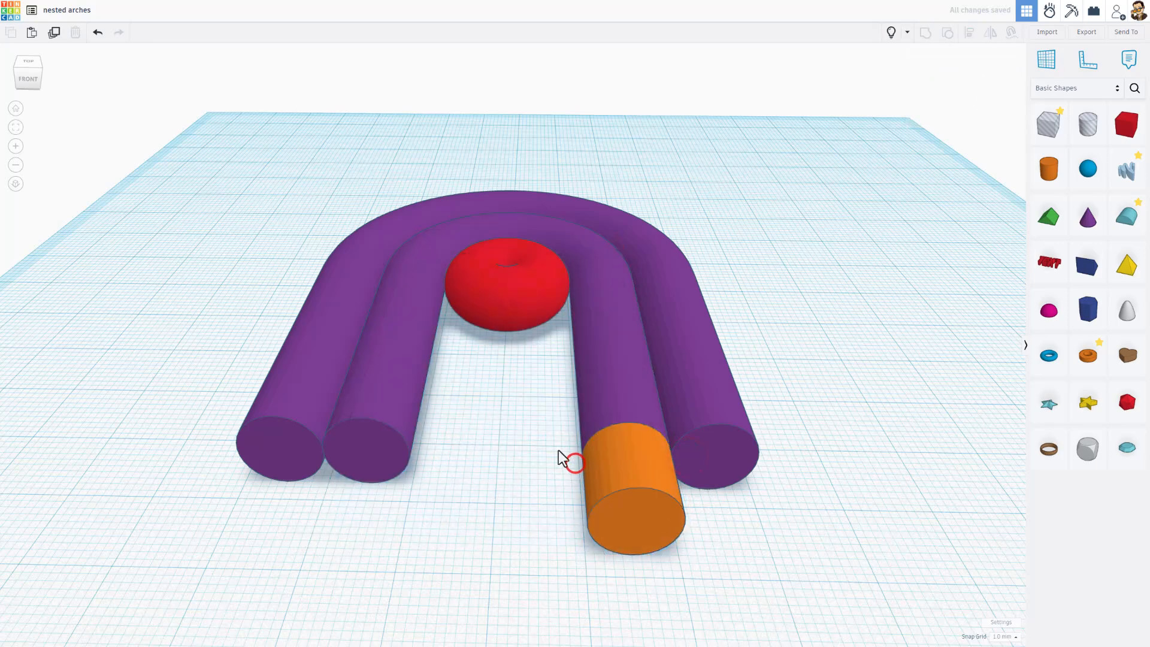
scroll(up, 3)
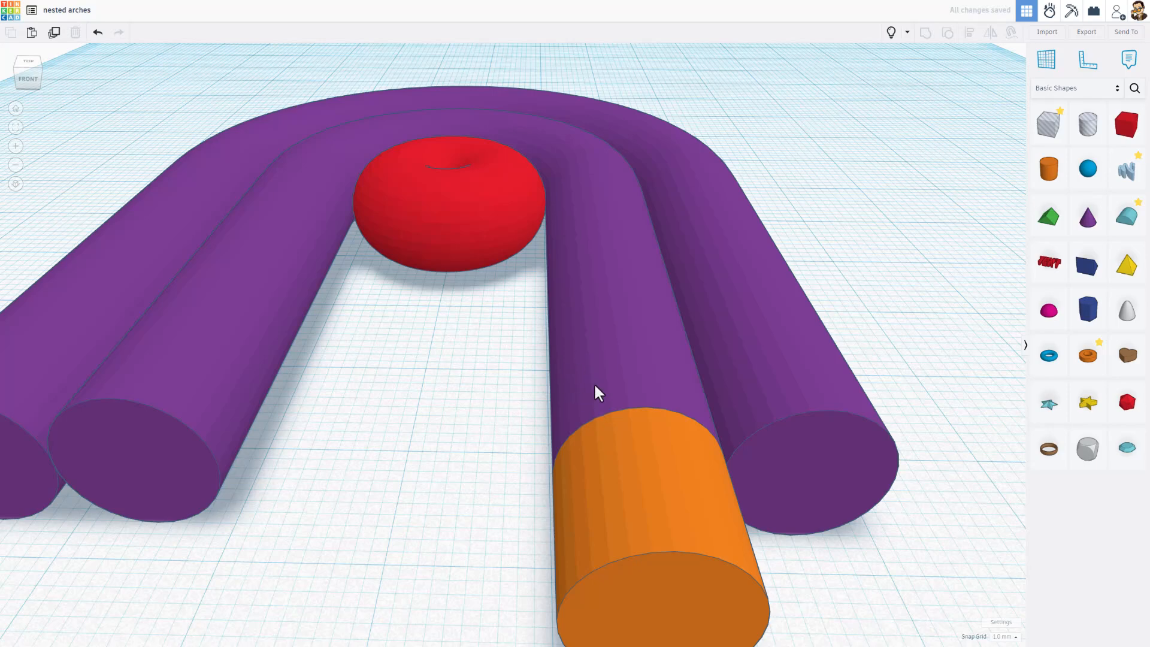
mouse_move(659, 480)
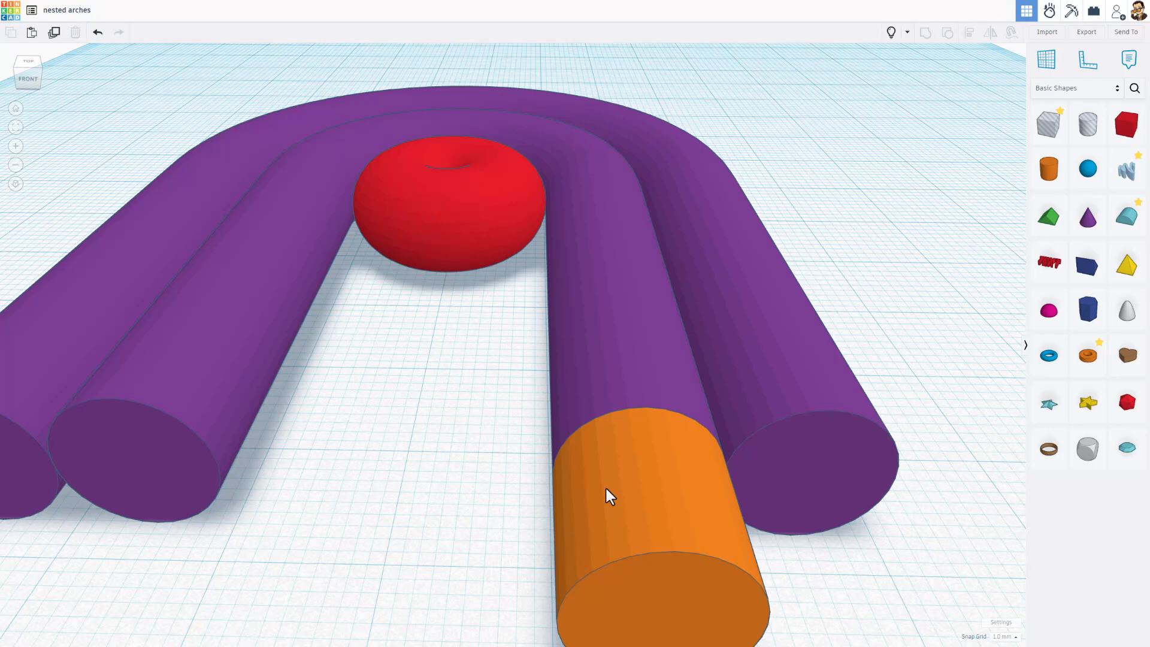
click(609, 495)
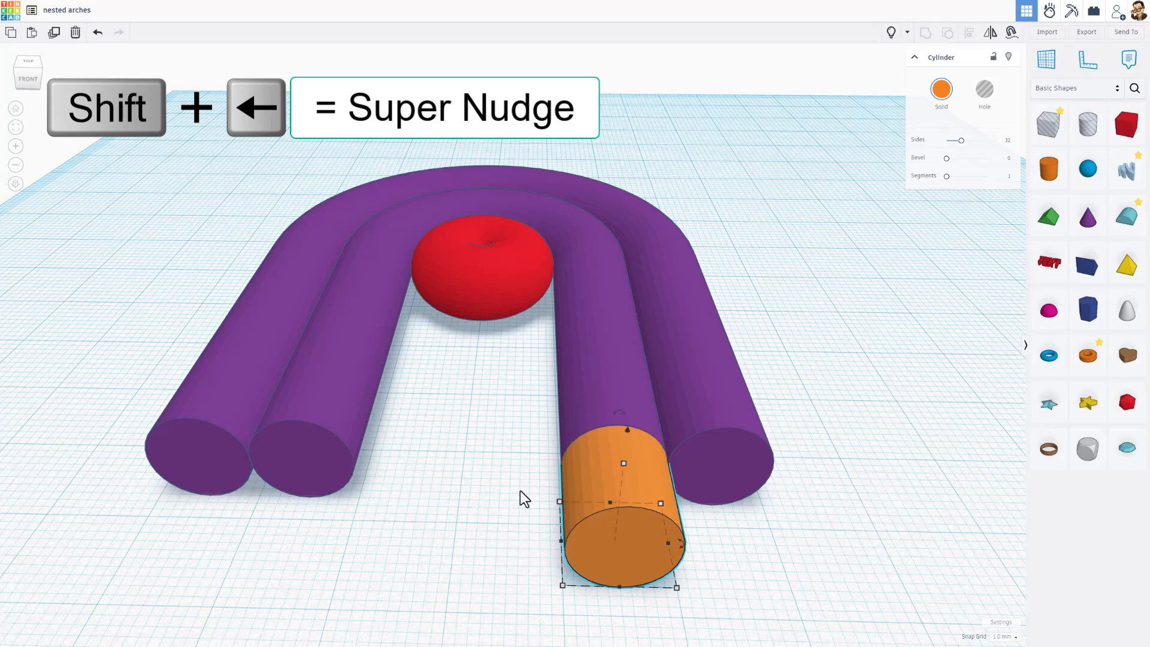
Super-nudge the orange cylinder inside the inner arch back against the red torus.
key(shift+Left)
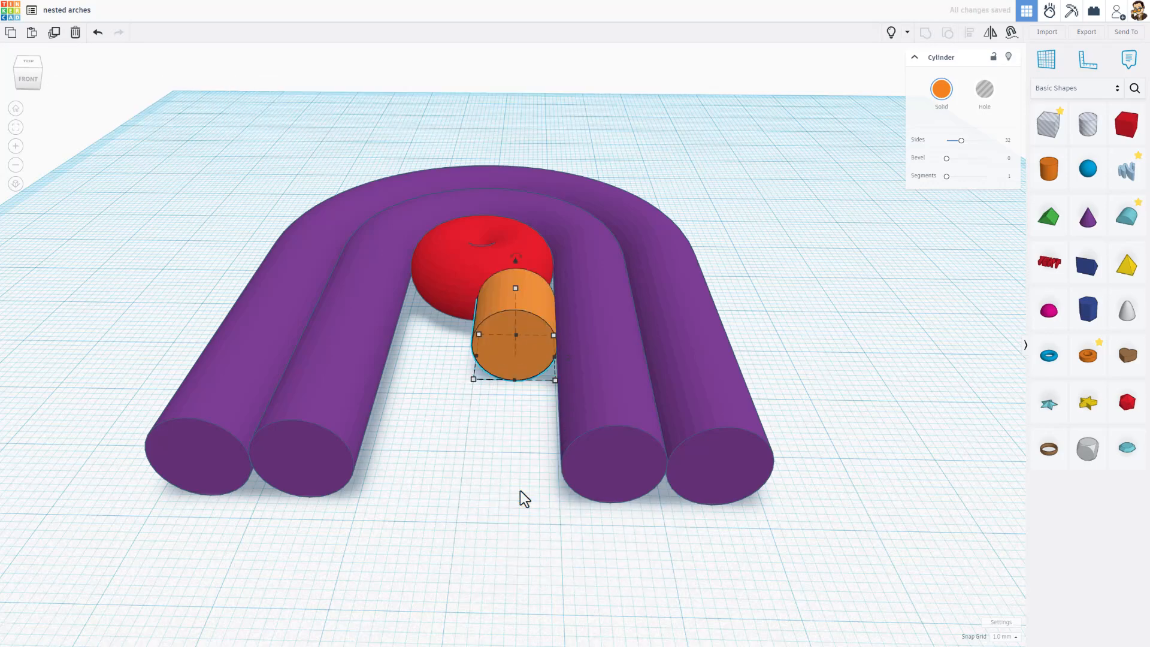
key(Shift+Up)
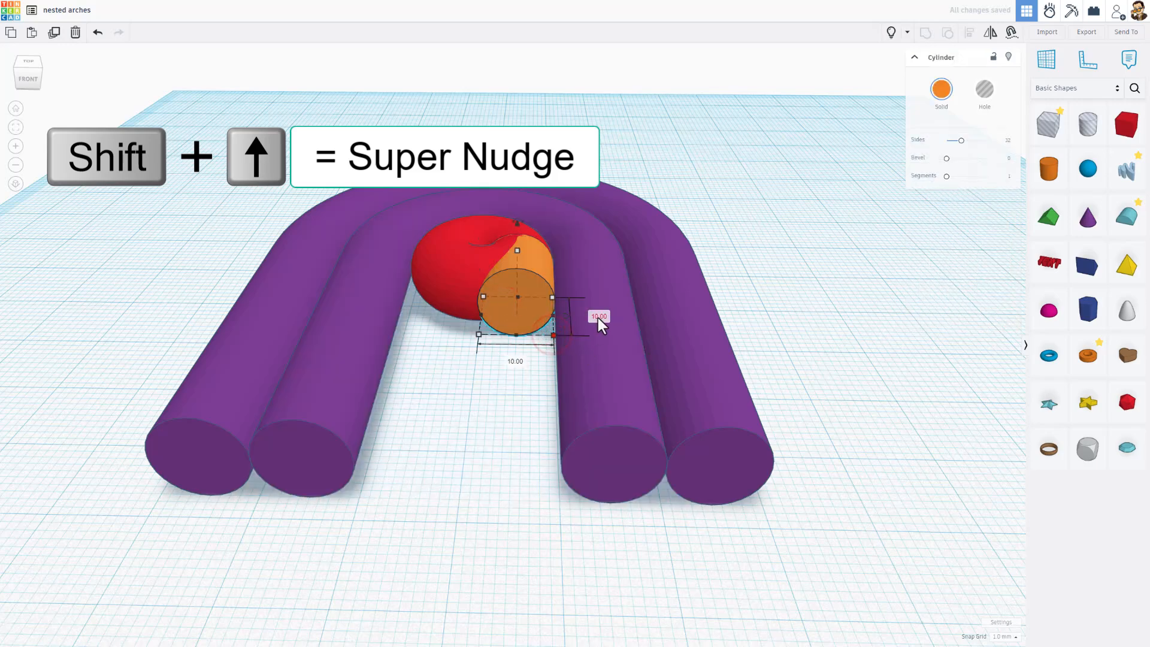
key(shift+up)
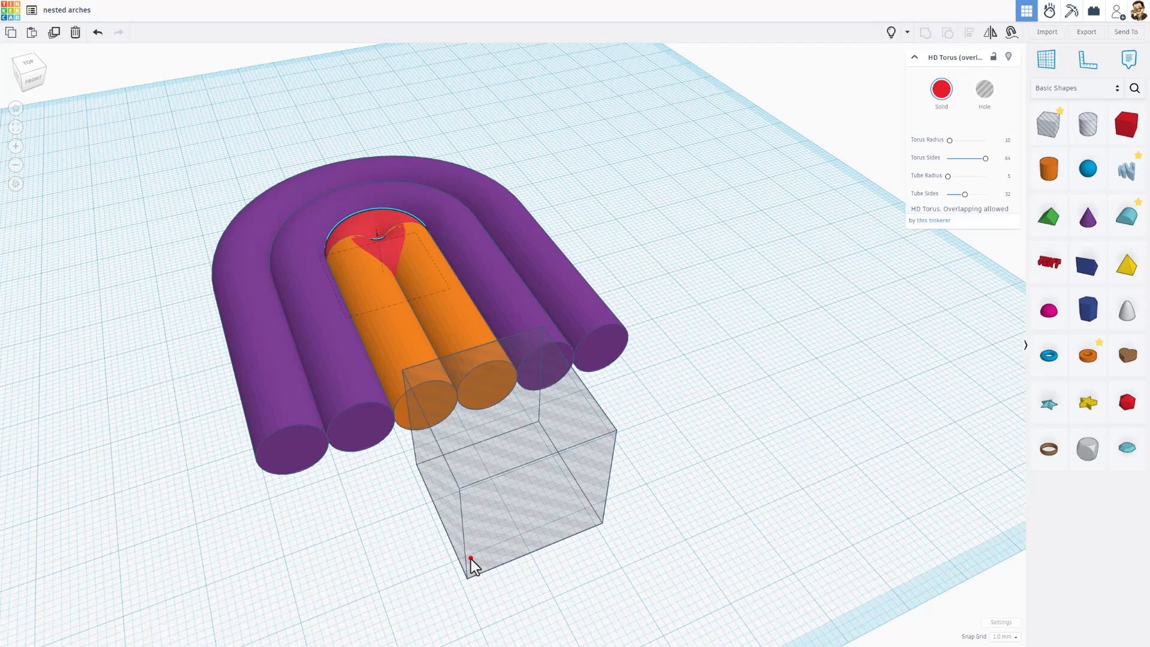
Group the box hole with the red torus so half a torus caps the cylinders.
click(506, 477)
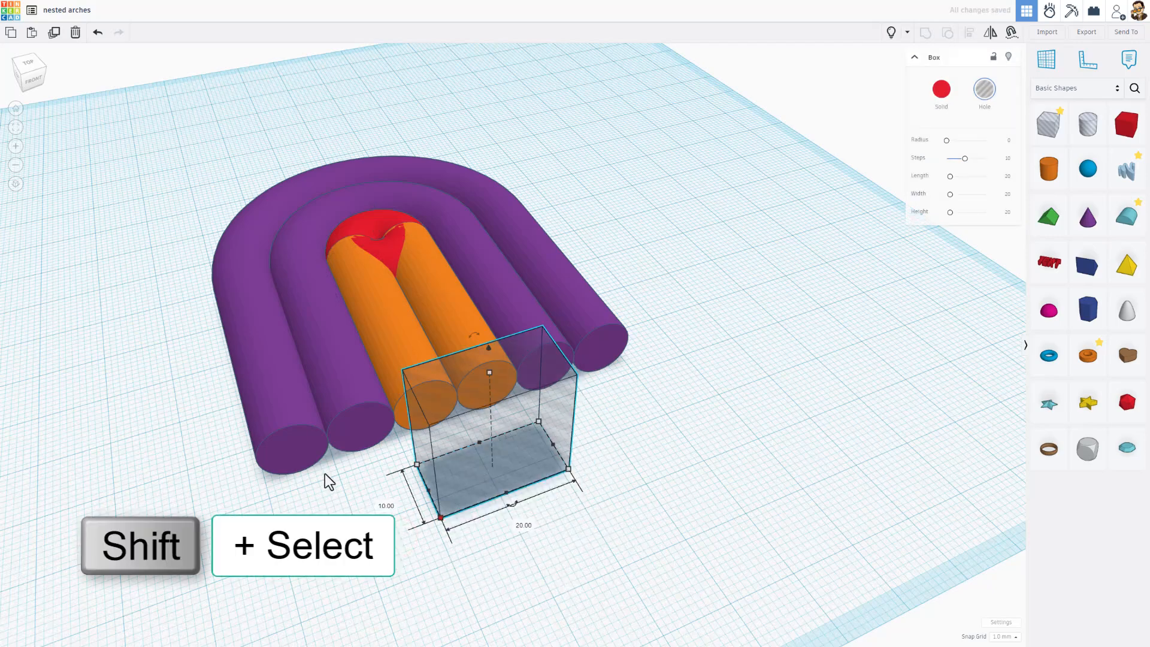
click(367, 229)
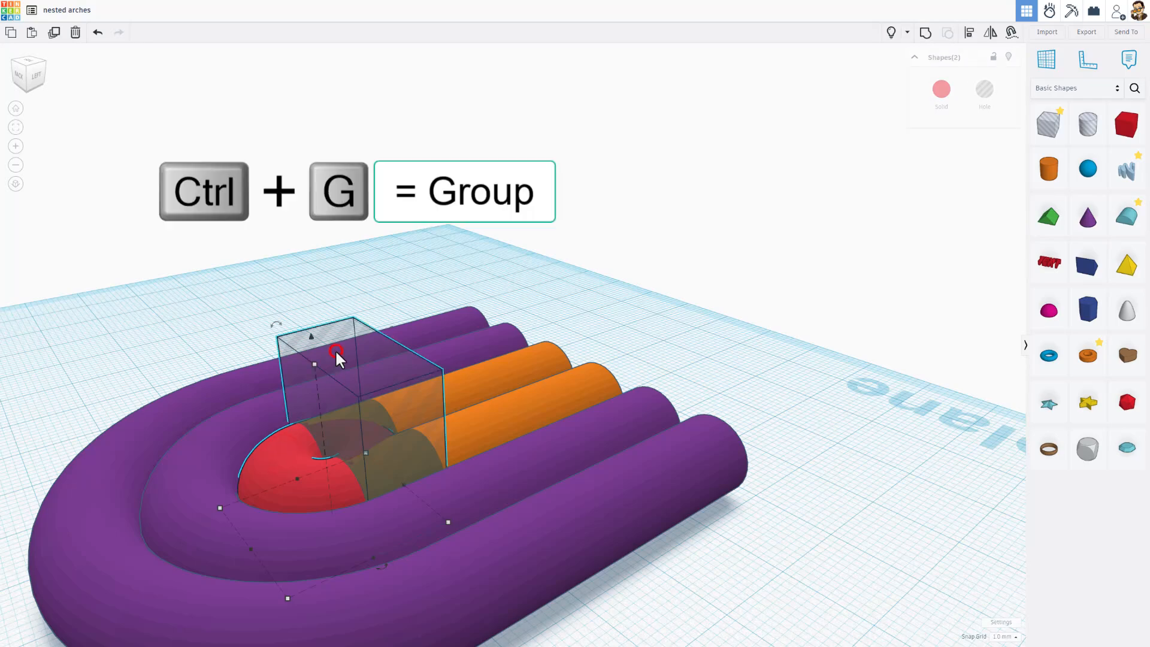
key(ctrl+g)
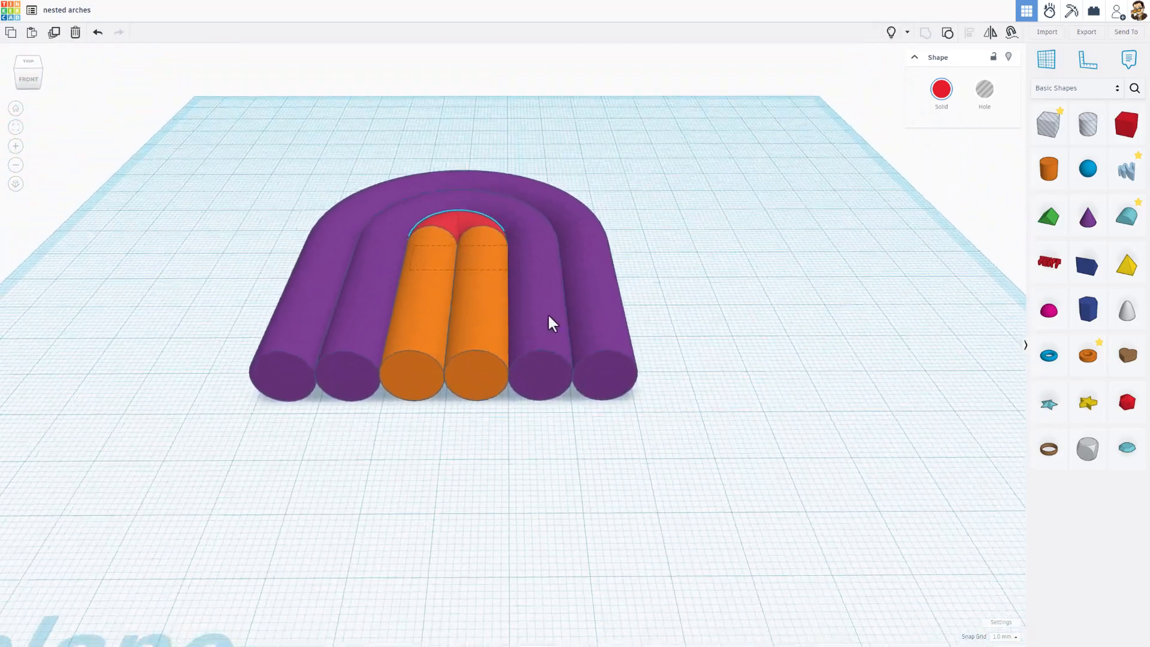
Duplicate a third outer arch and add a flat Box Hole beneath all the shapes.
key(ctrl+d)
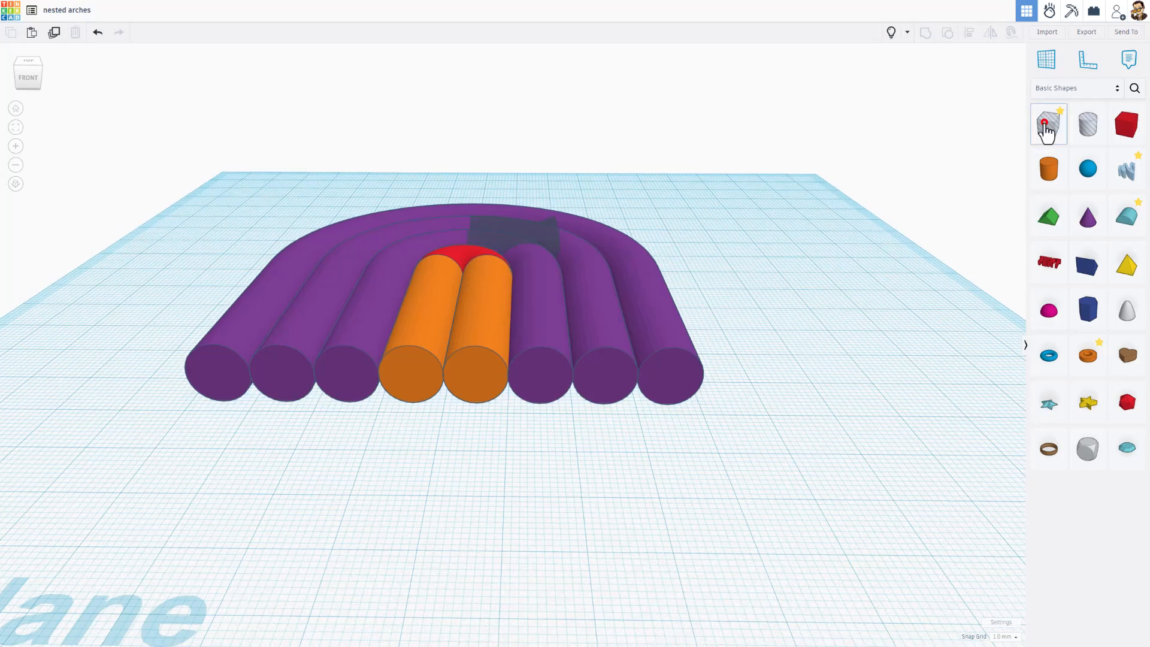
click(1048, 125)
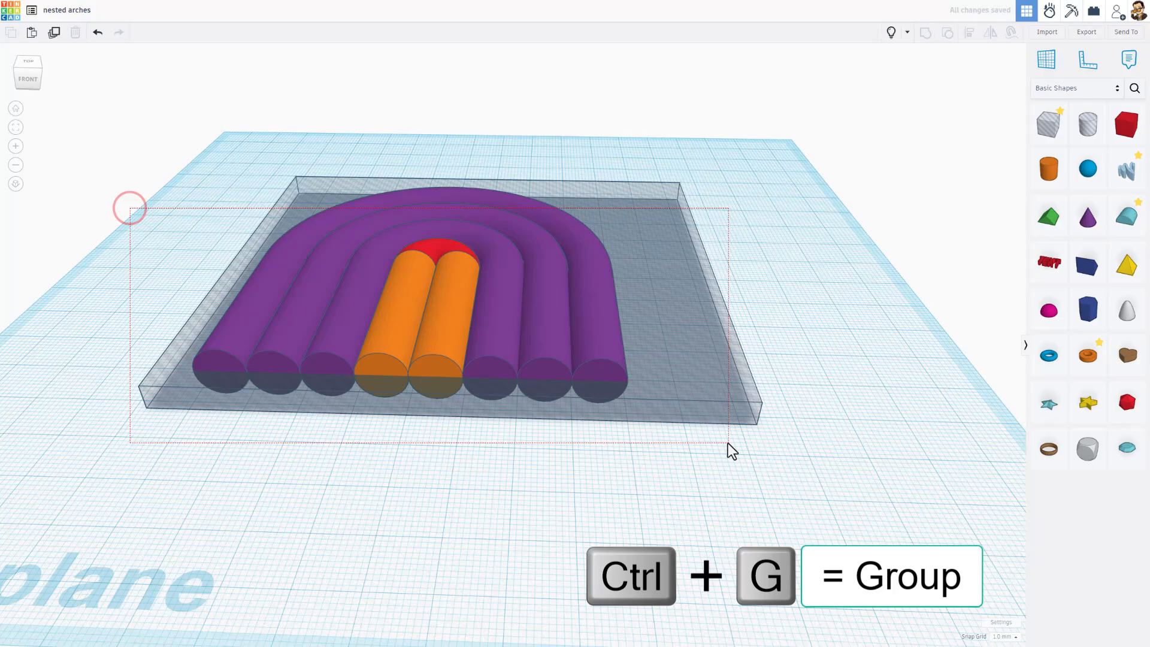
Group all arches with the box hole into one halved solid and drop it onto the workplane.
key(ctrl+g)
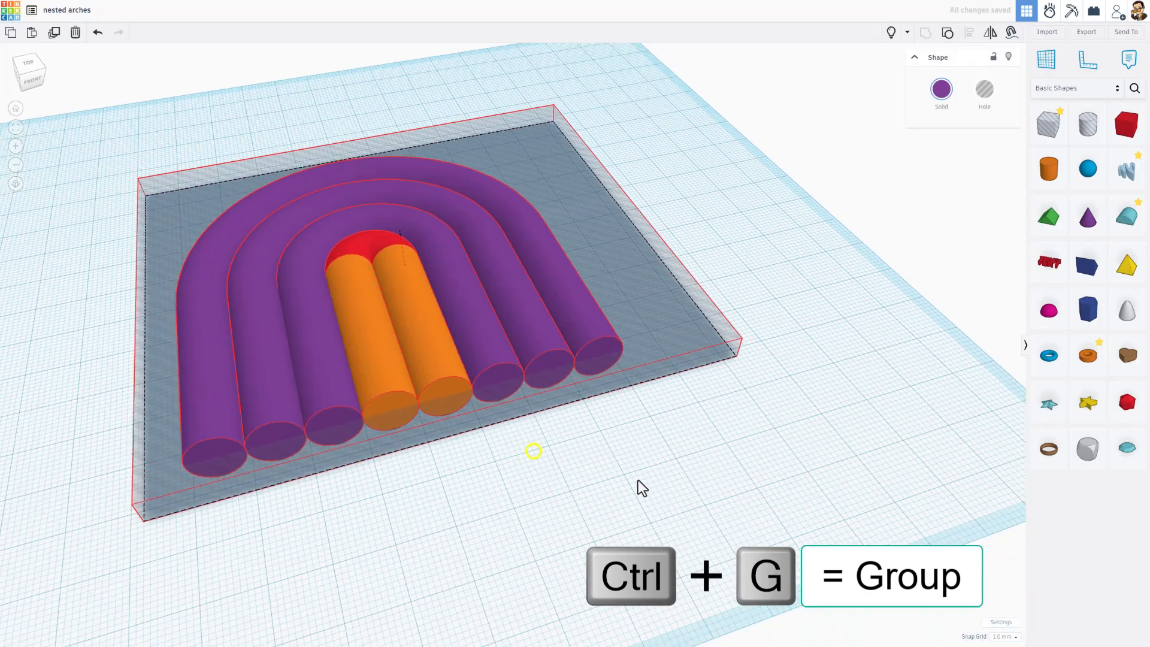
key(ctrl+g)
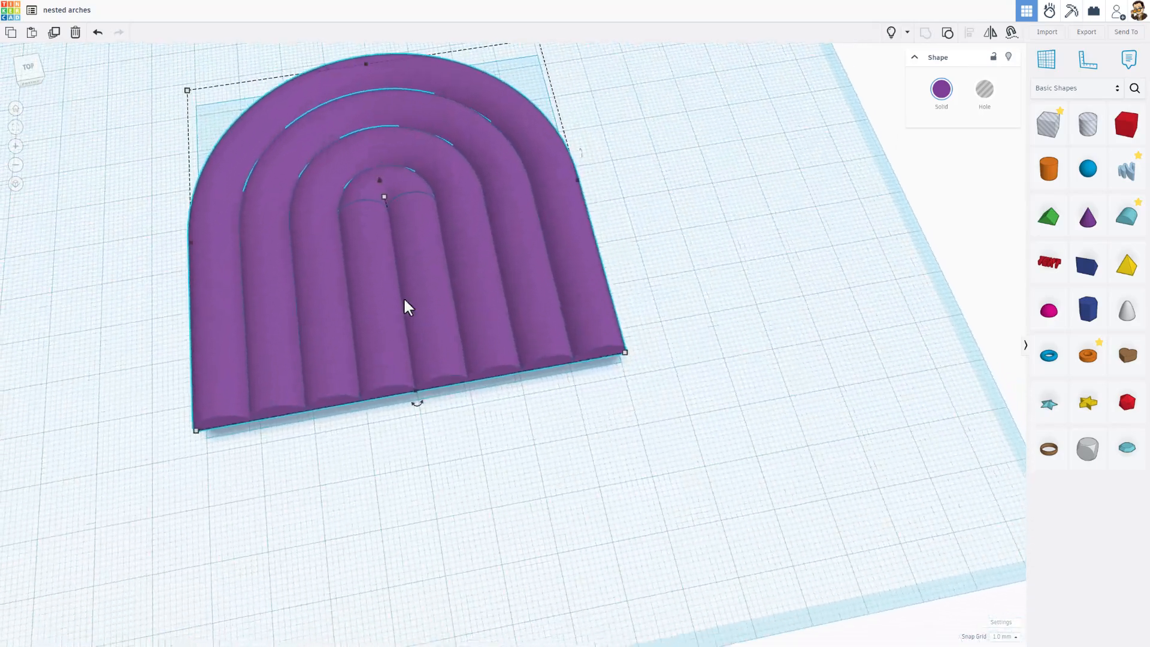
scroll(up, 3)
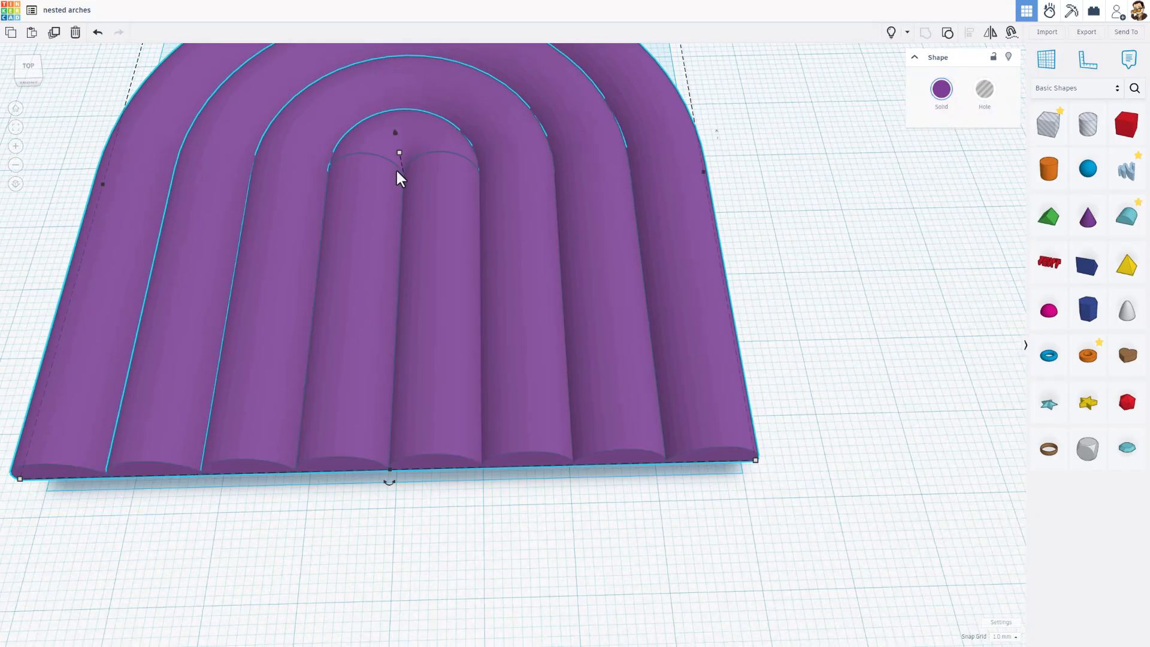
key(d)
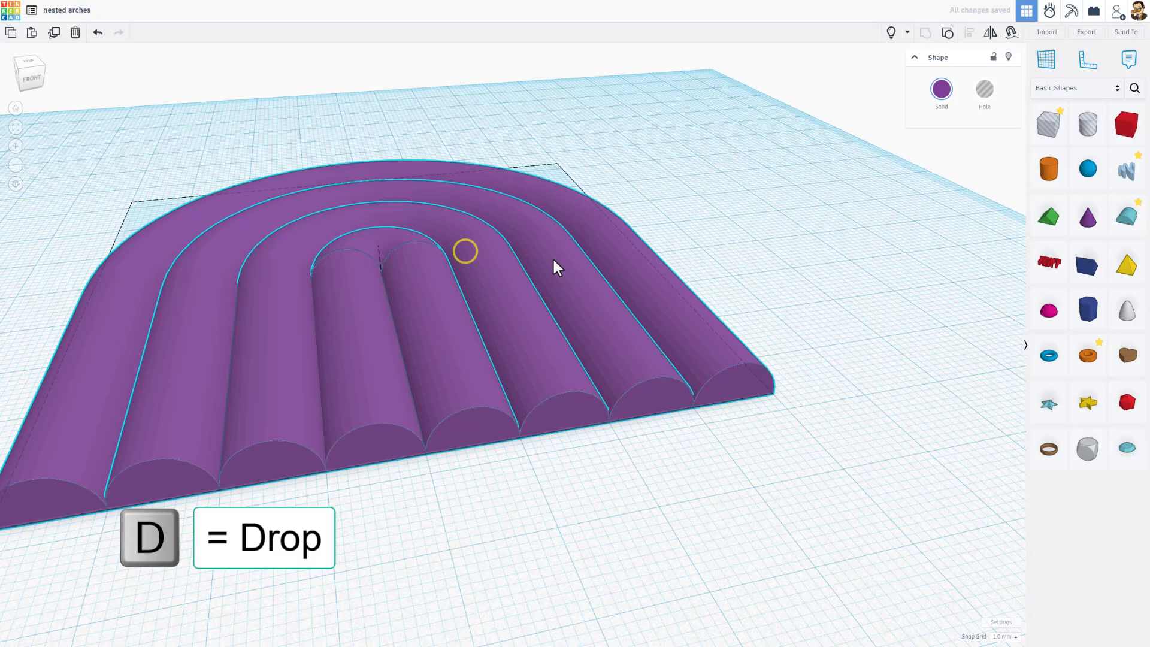
key(d)
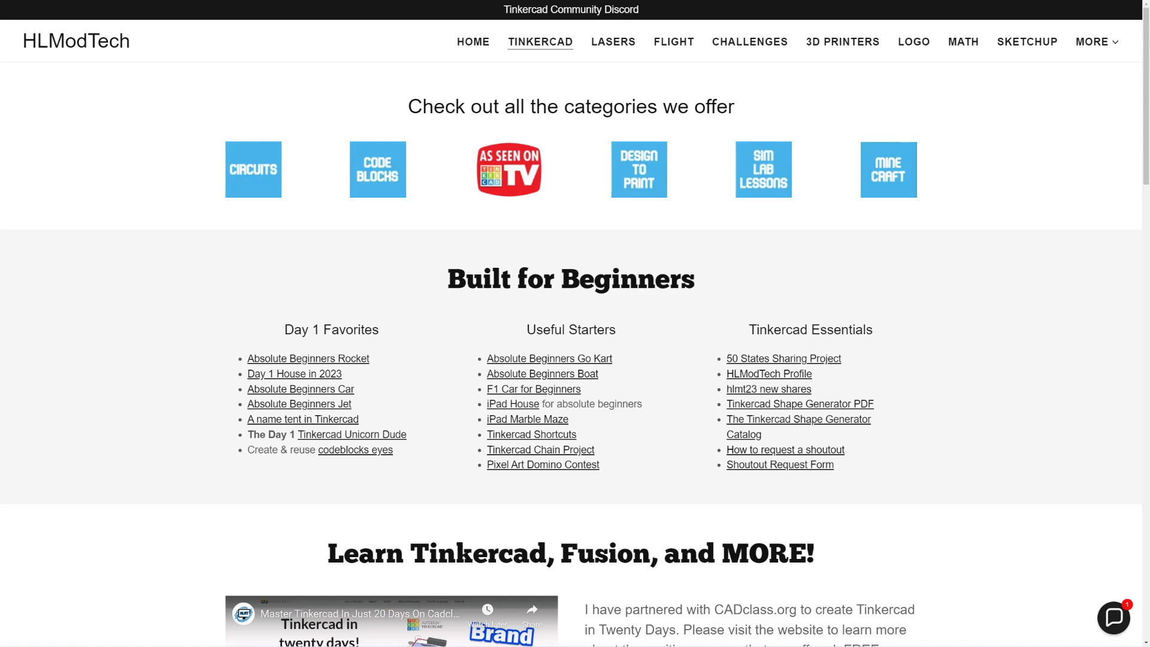
mouse_move(672, 123)
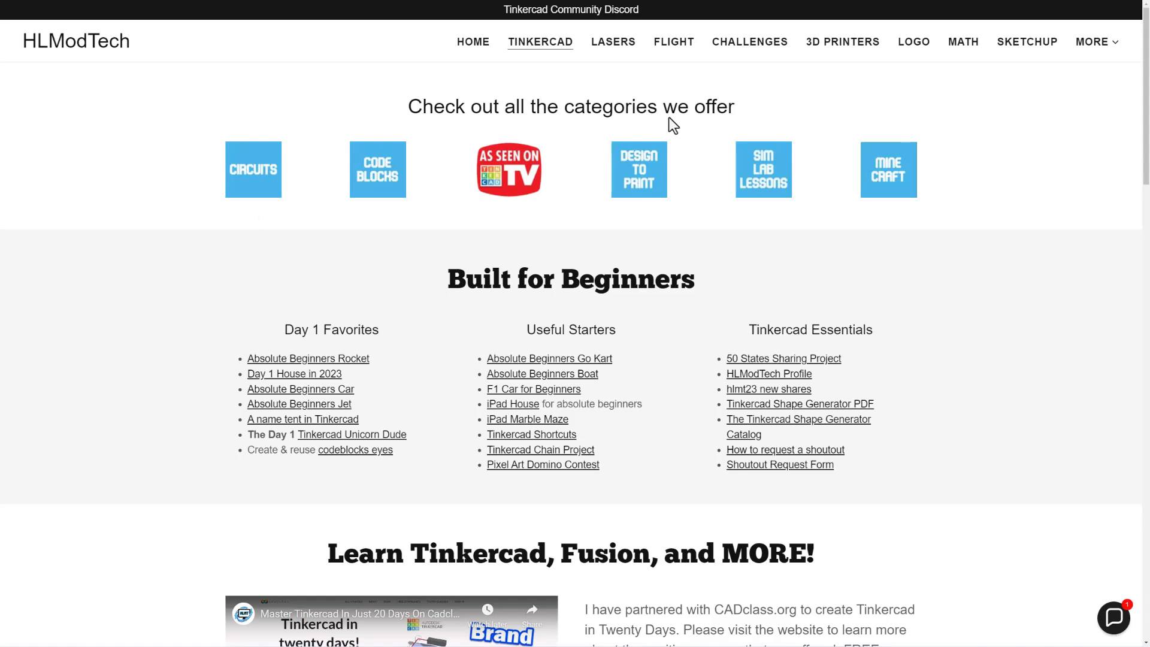
mouse_move(325, 260)
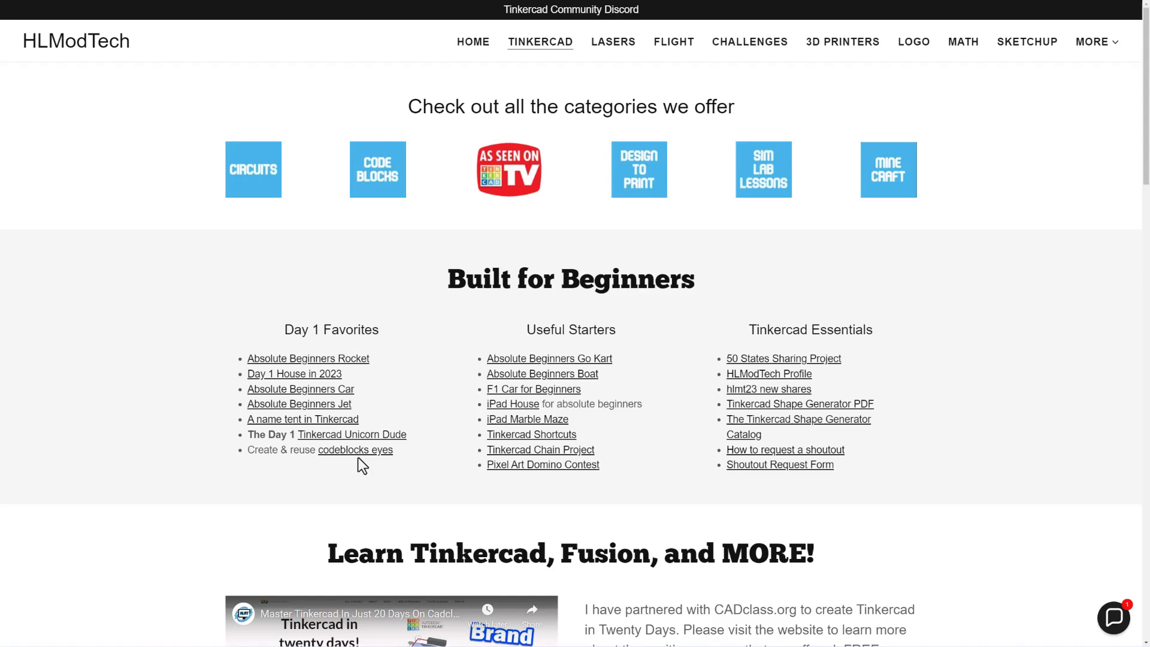
mouse_move(557, 391)
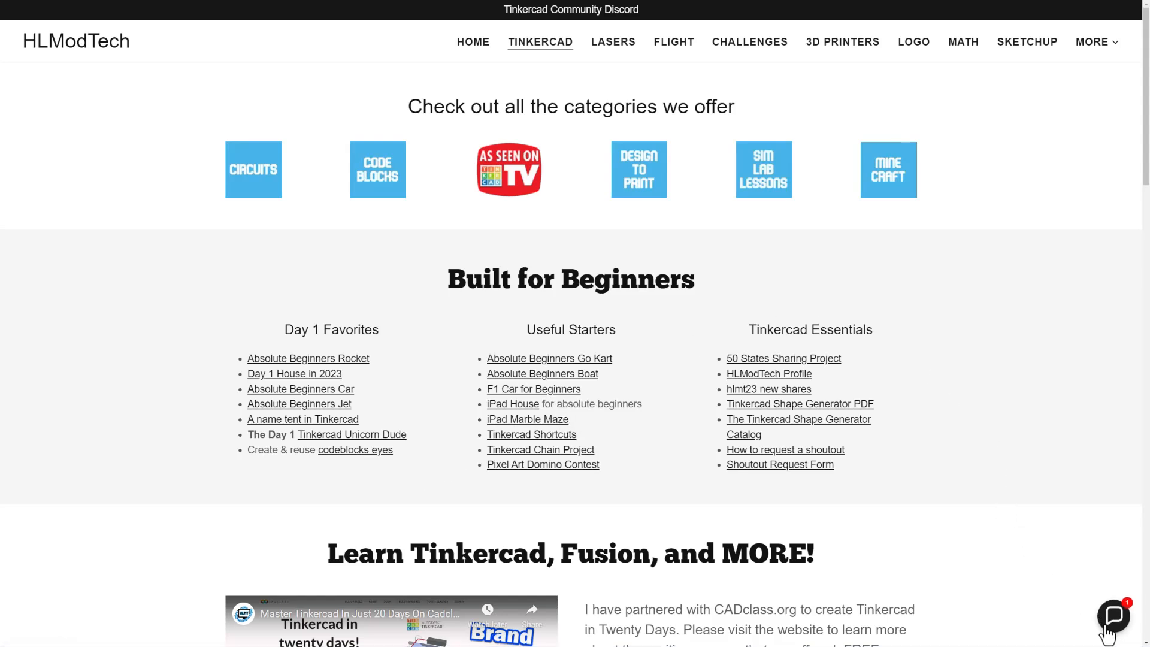
click(1113, 616)
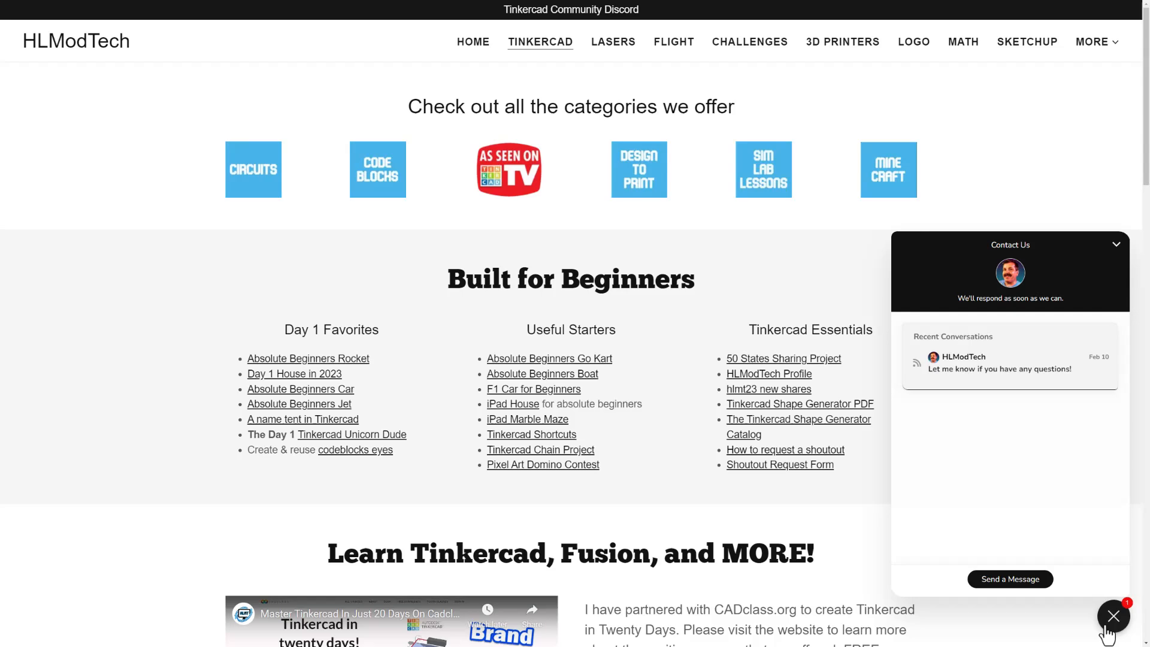
click(1113, 616)
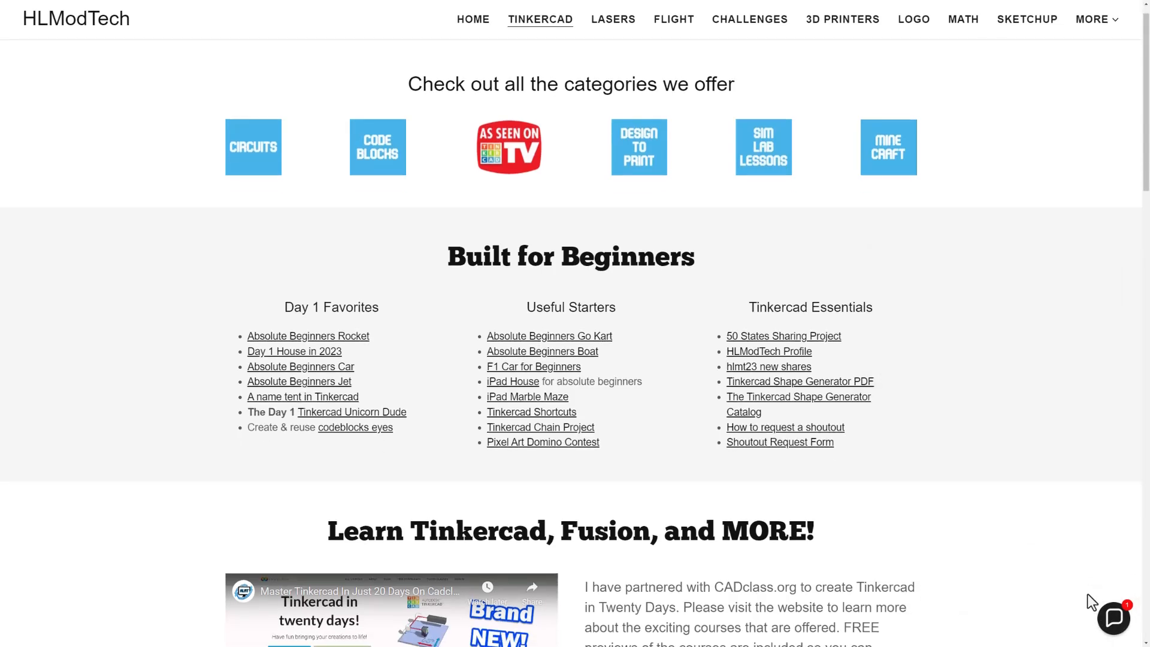
scroll(down, 3)
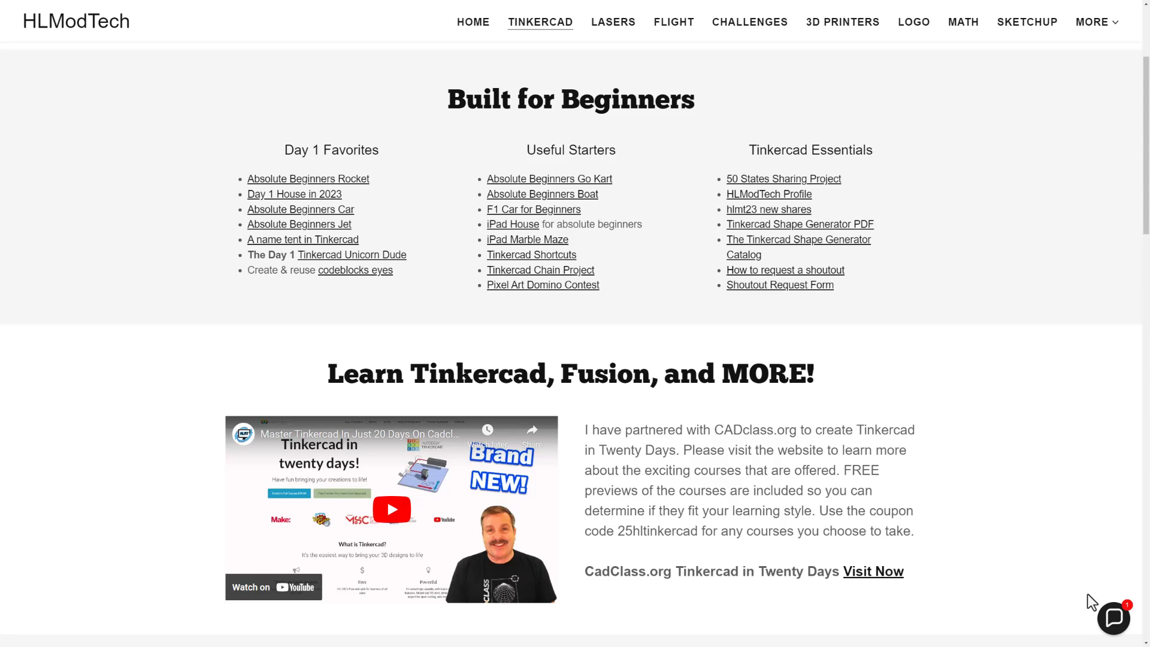
mouse_move(1050, 581)
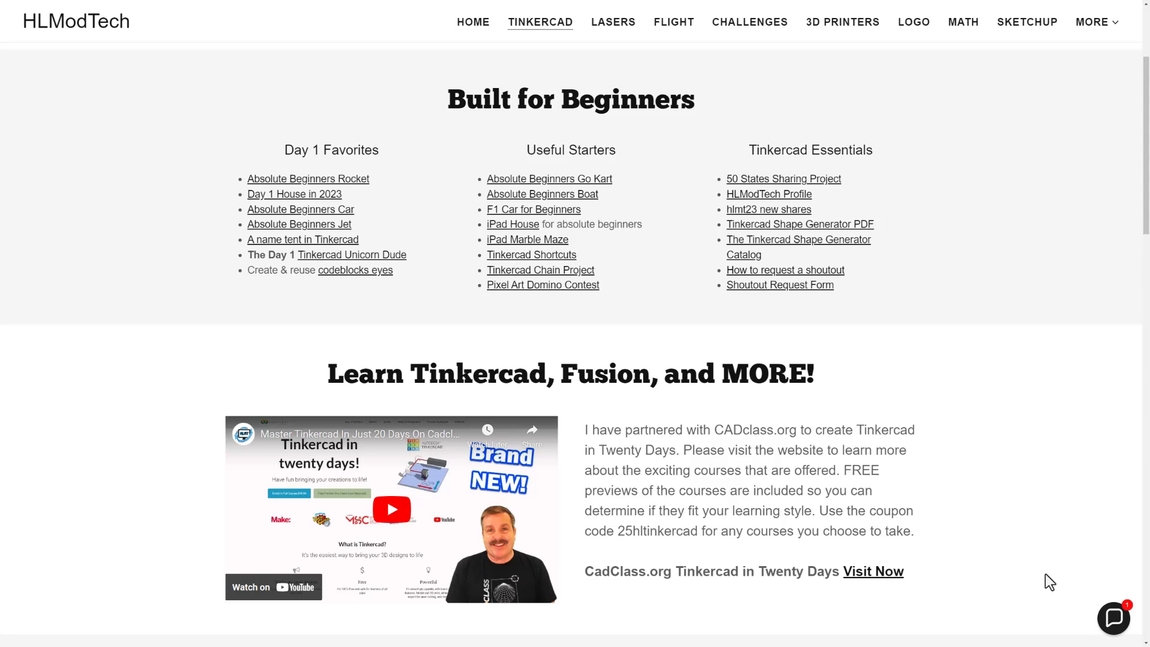
mouse_move(738, 539)
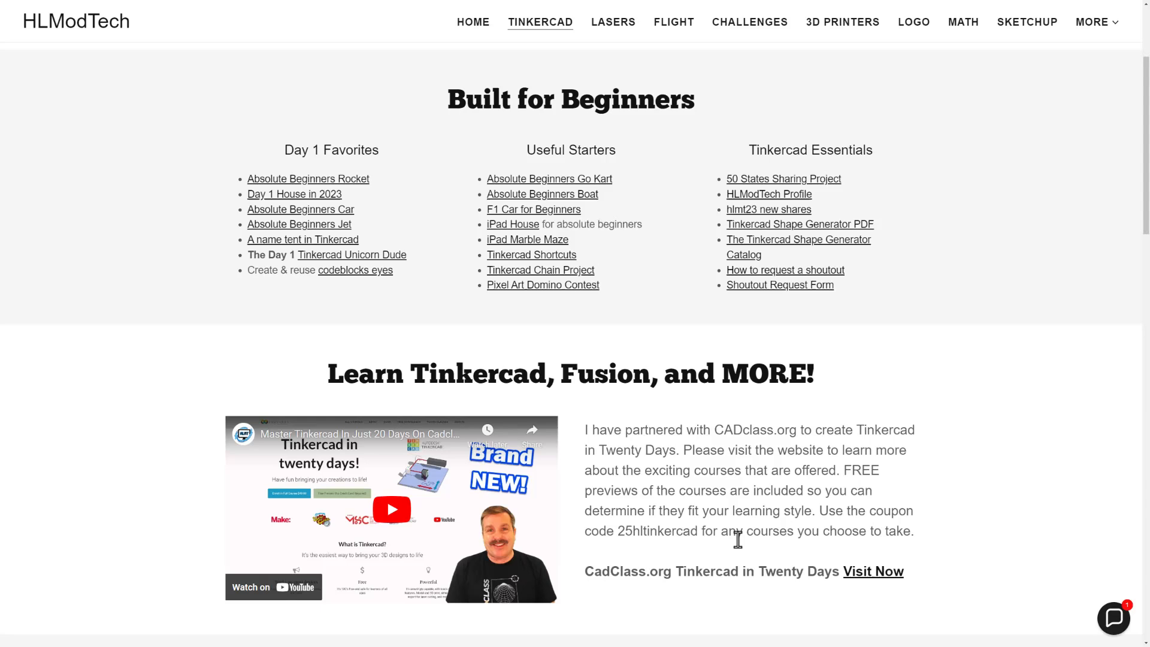
mouse_move(726, 554)
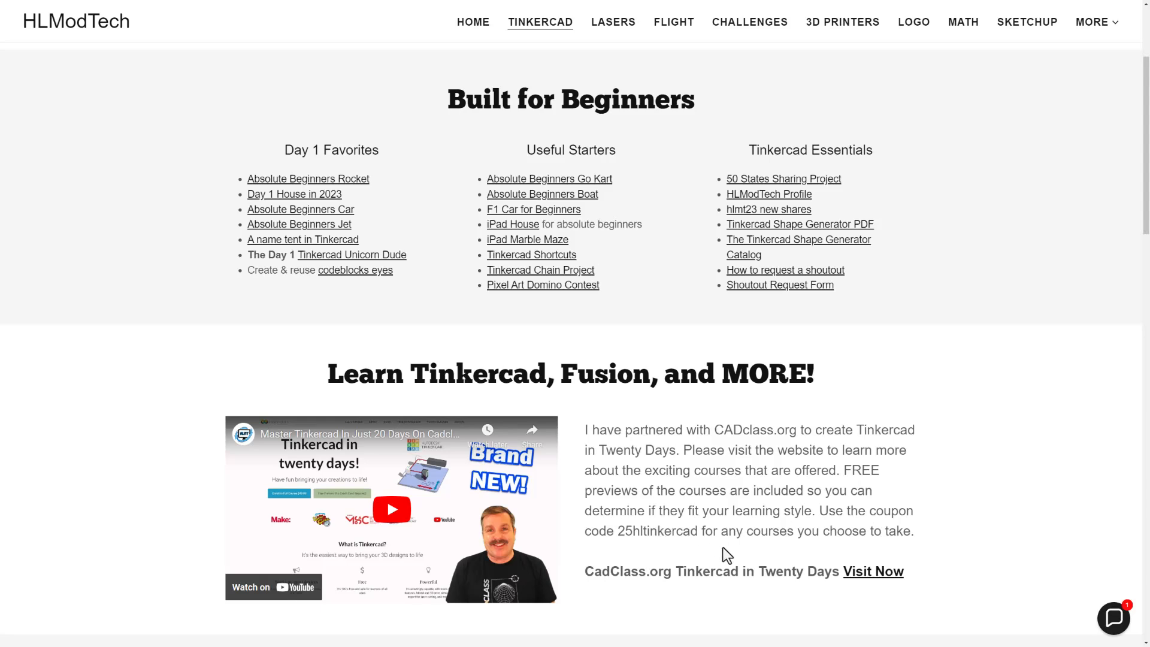
scroll(up, 3)
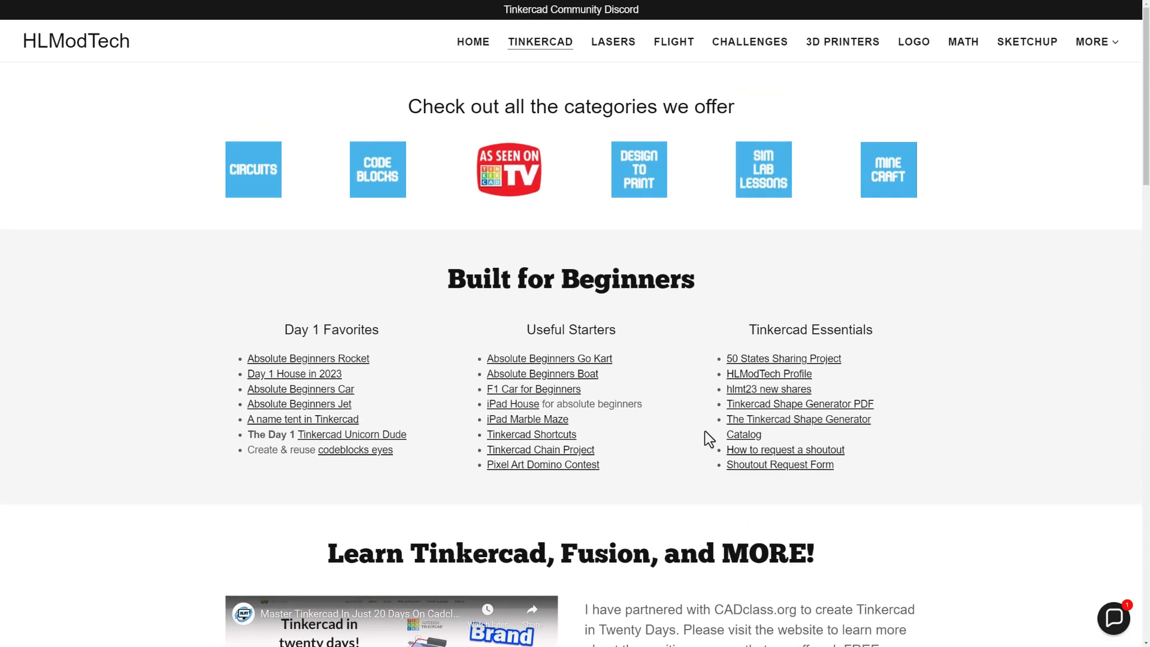
click(572, 10)
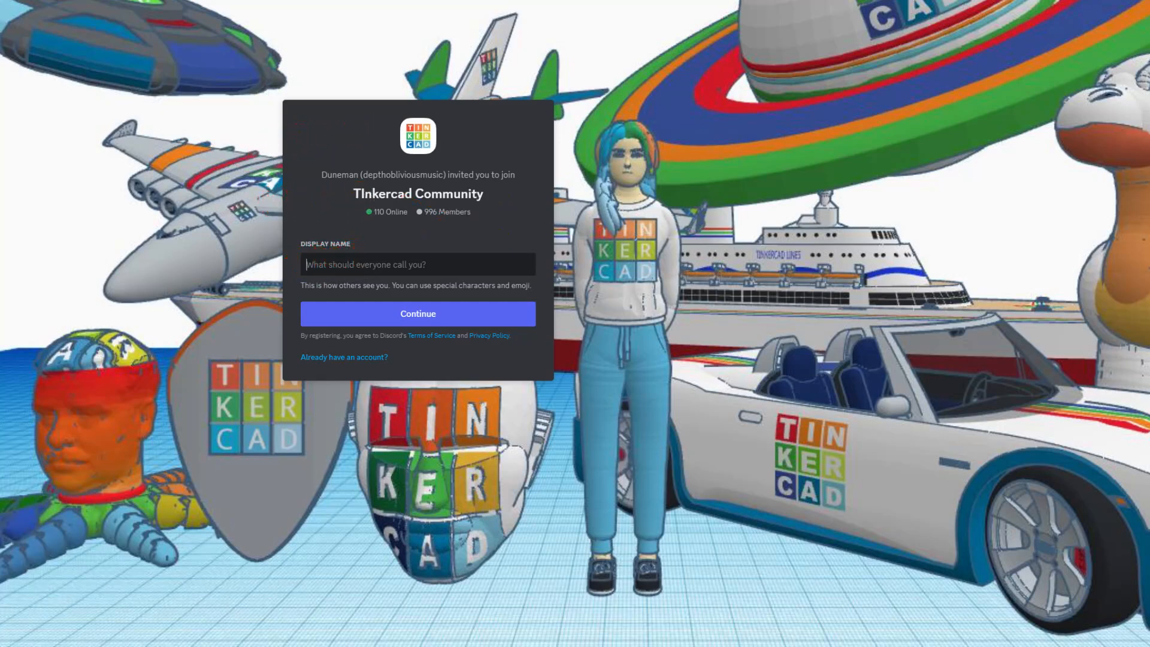
Follow the Tinkercad Community Discord banner to bring up the server invite.
click(66, 9)
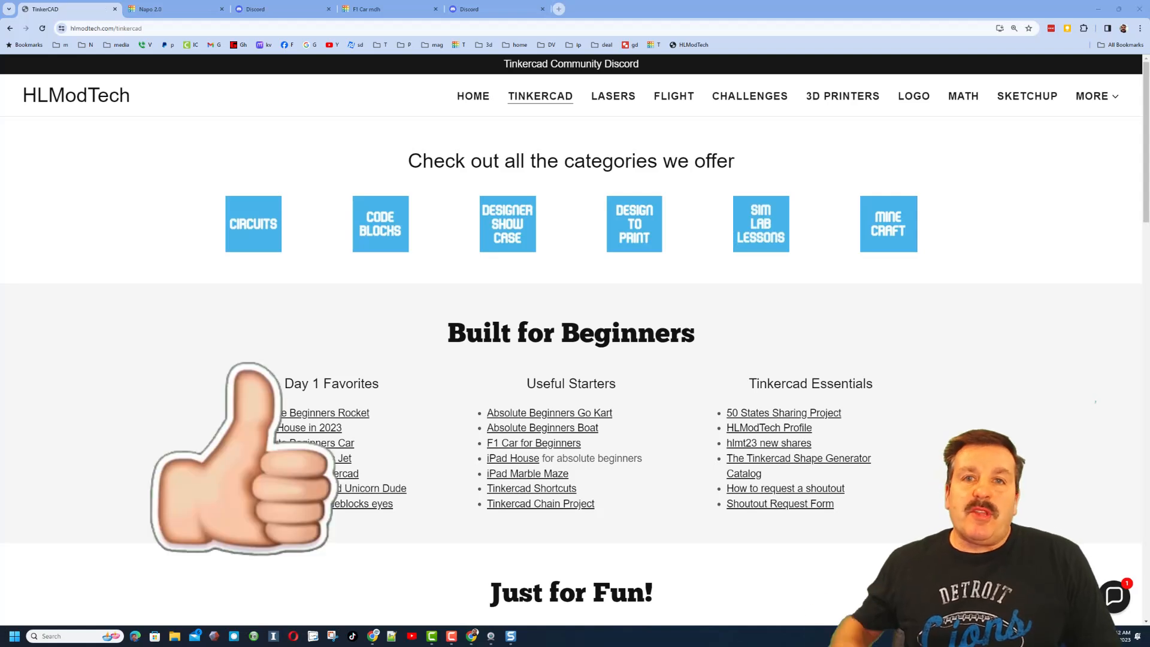